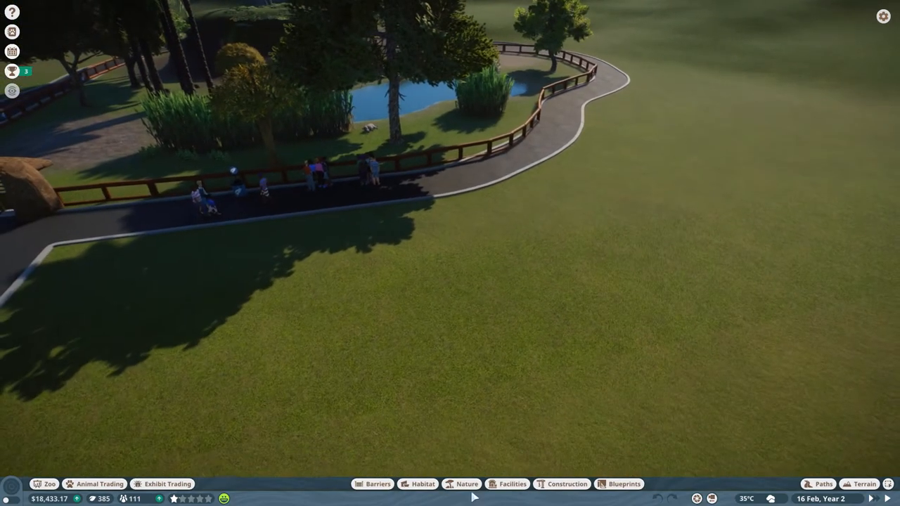
Plant a dense band of tall grass and small shrubs along the habitat pond
left_click(513, 483)
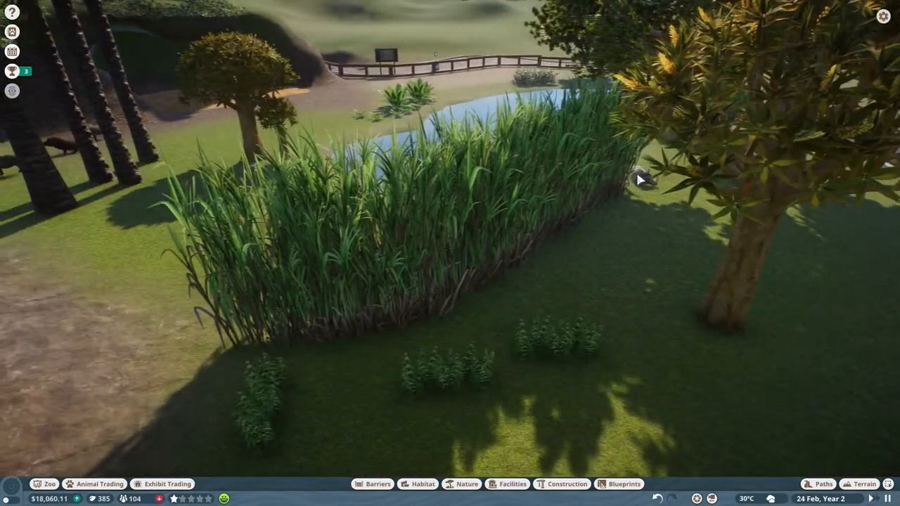
Open the zoo's animal list and select the two male warthogs in the Trade Centre
left_click(640, 179)
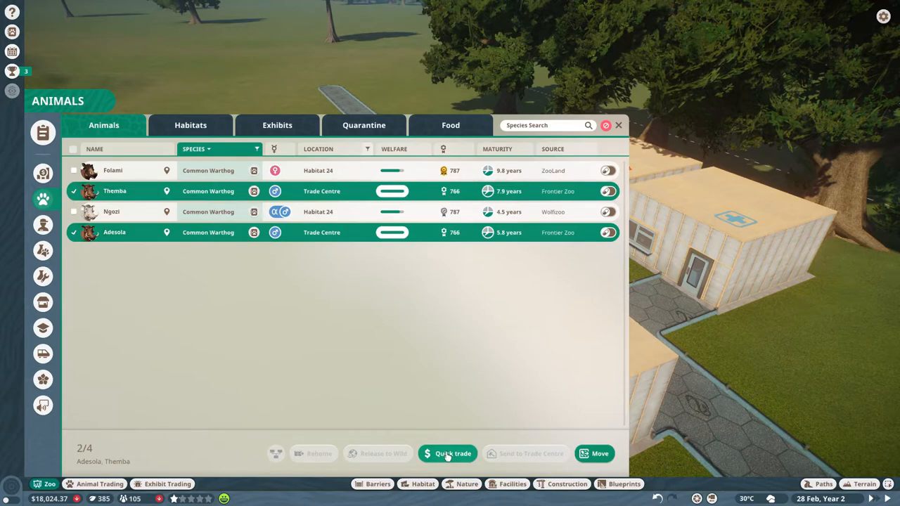
Quick-trade the two Trade Centre male warthogs for 156.22
left_click(447, 454)
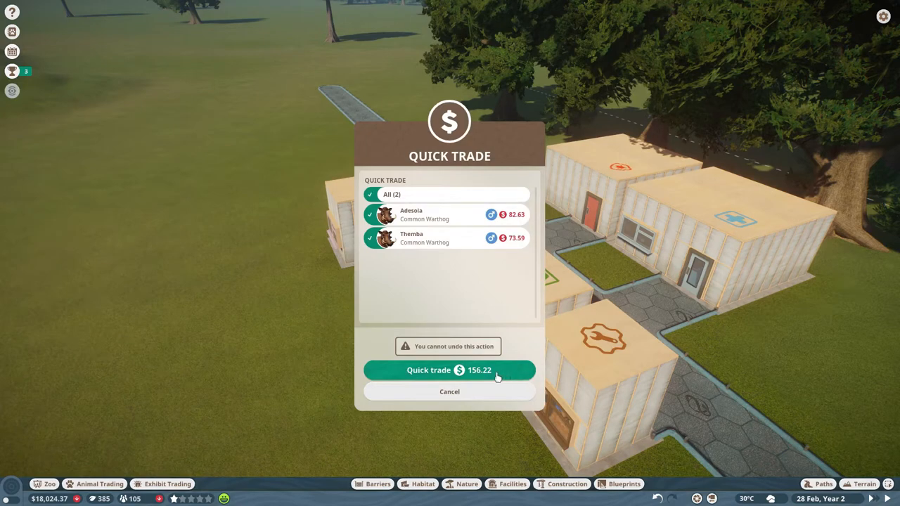
left_click(449, 369)
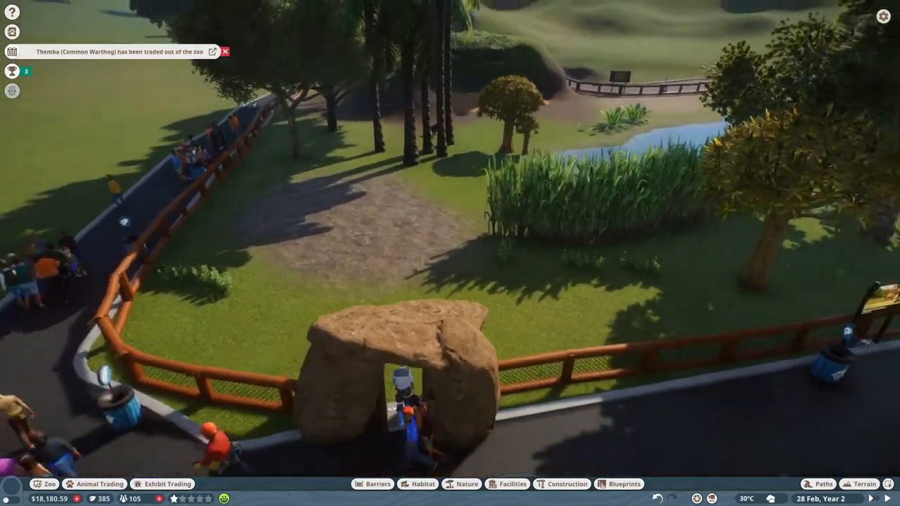
Load the market's warthog listings and adopt the 6.6-year-old female warthog
left_click(93, 483)
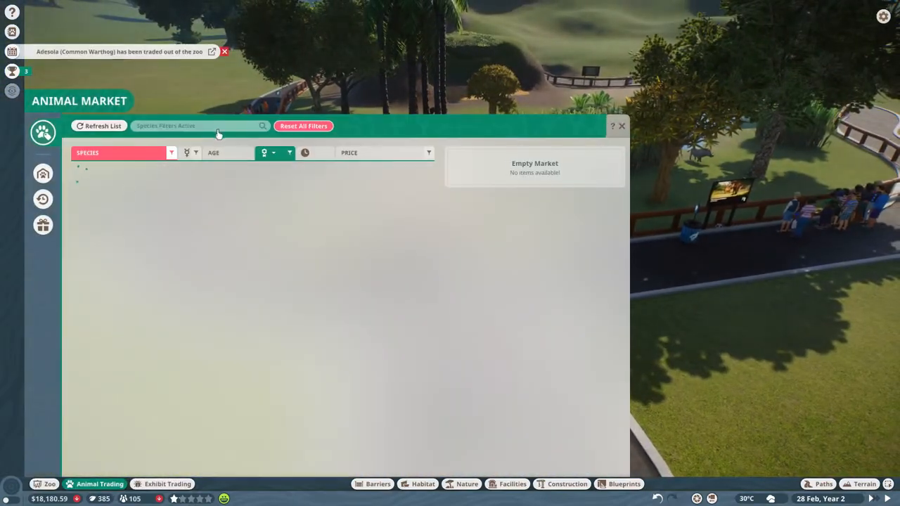
left_click(98, 126)
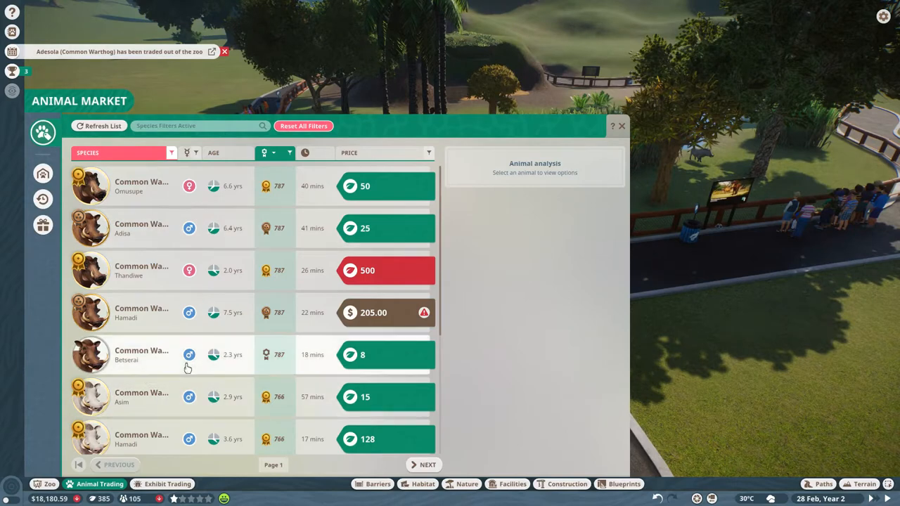
scroll("down", 3)
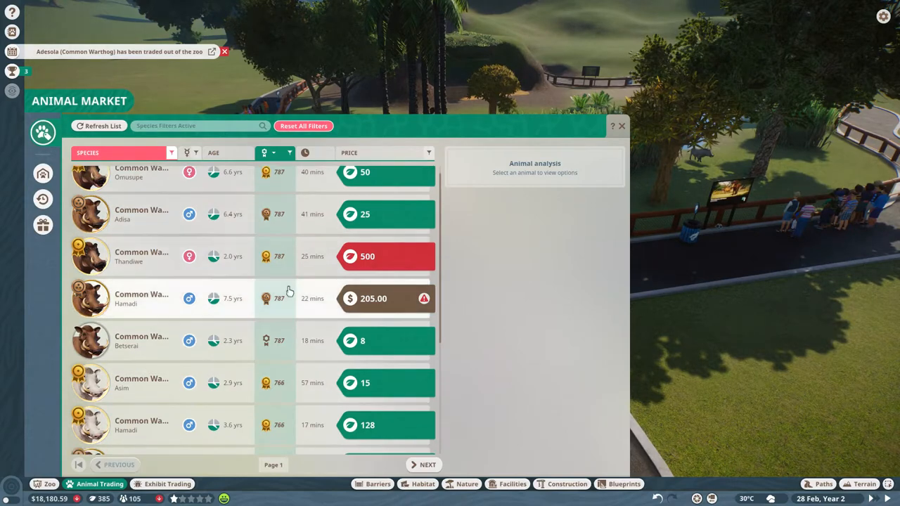
left_click(140, 172)
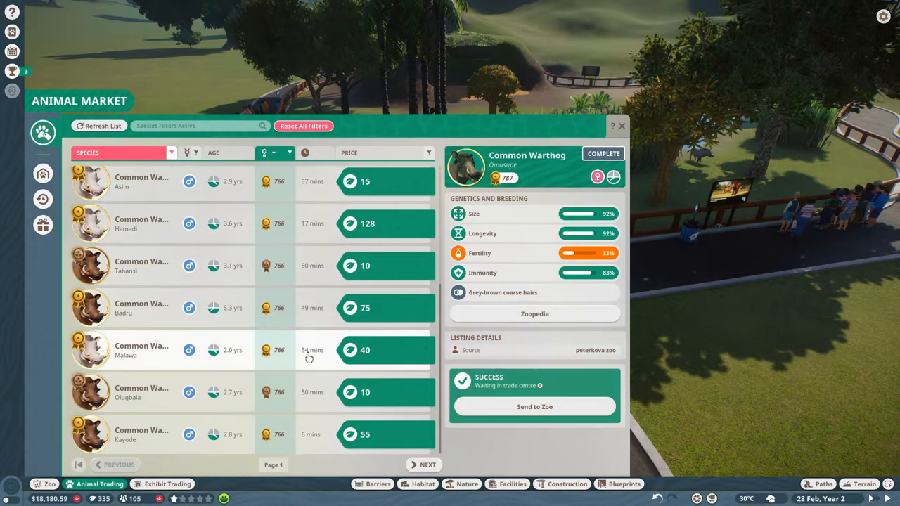
Compare more female warthogs across pages and adopt the 3.6-year-old female
left_click(428, 465)
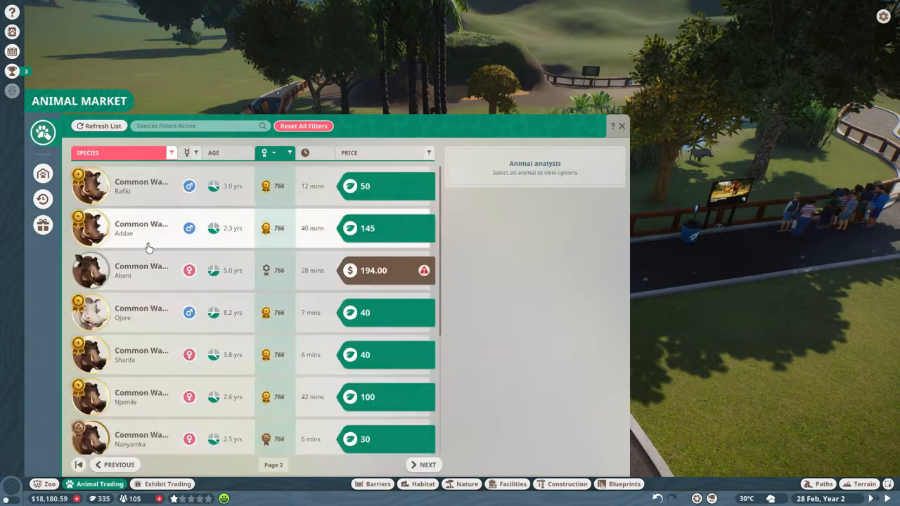
left_click(141, 270)
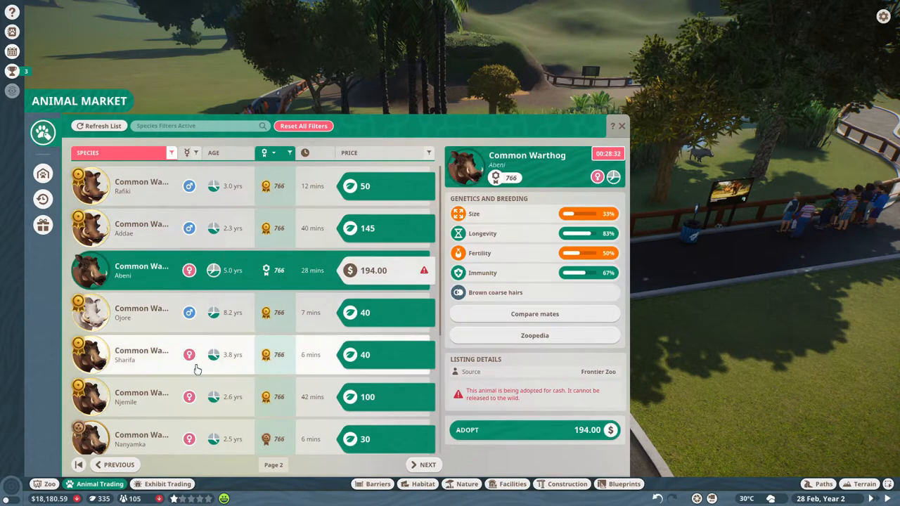
left_click(141, 397)
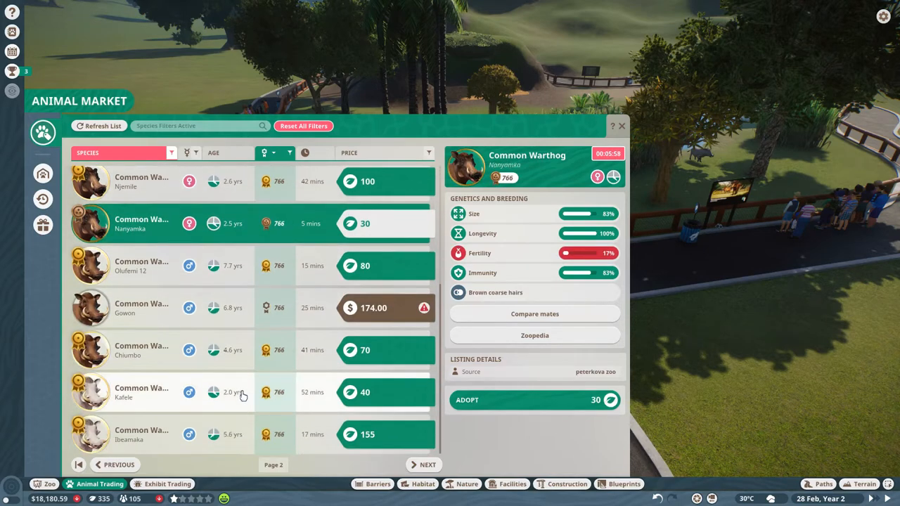
left_click(428, 465)
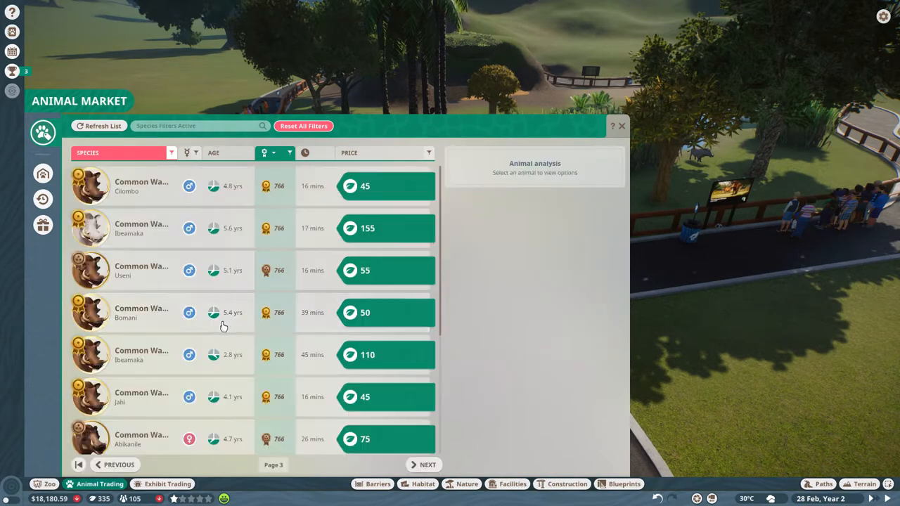
scroll("down", 3)
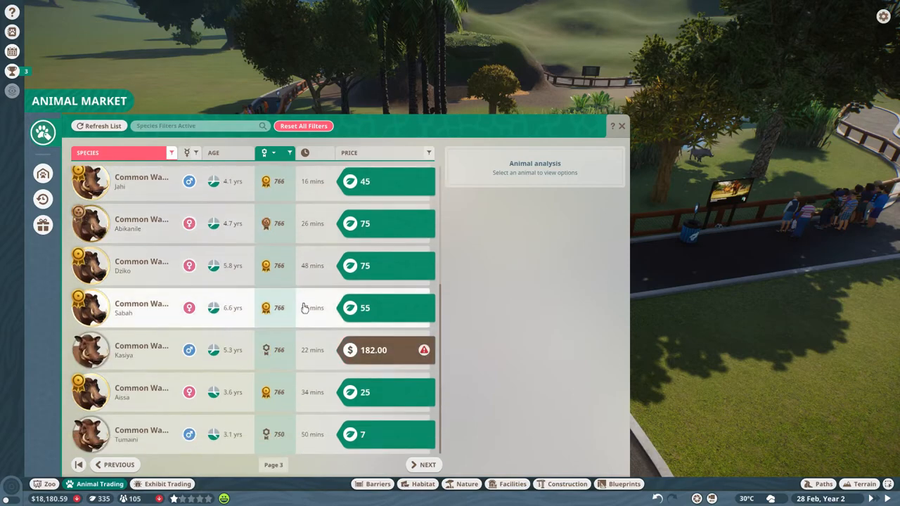
left_click(140, 391)
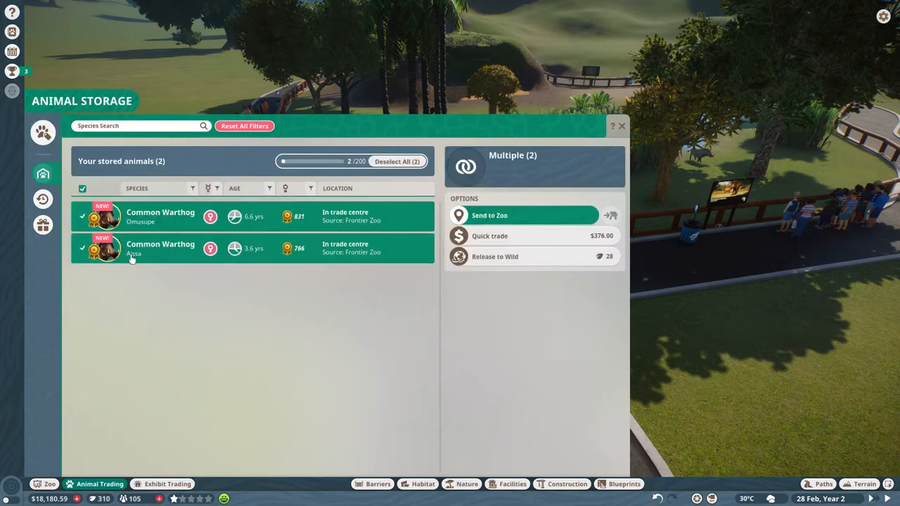
Send both stored female warthogs to Habitat 24 and close Animal Storage
left_click(489, 215)
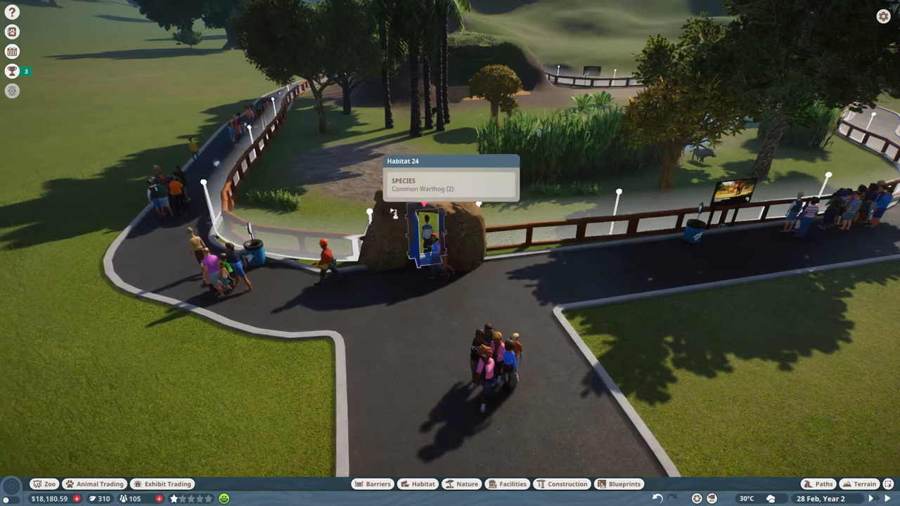
left_click(98, 484)
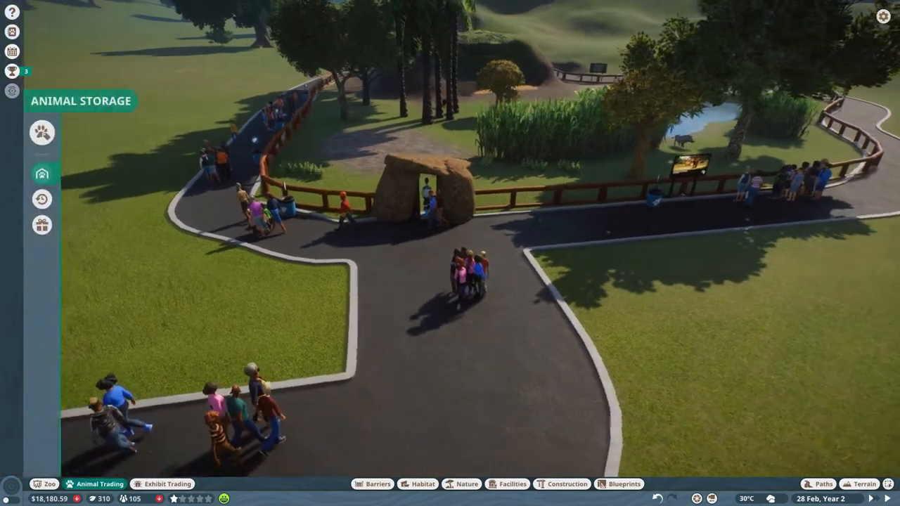
left_click(42, 174)
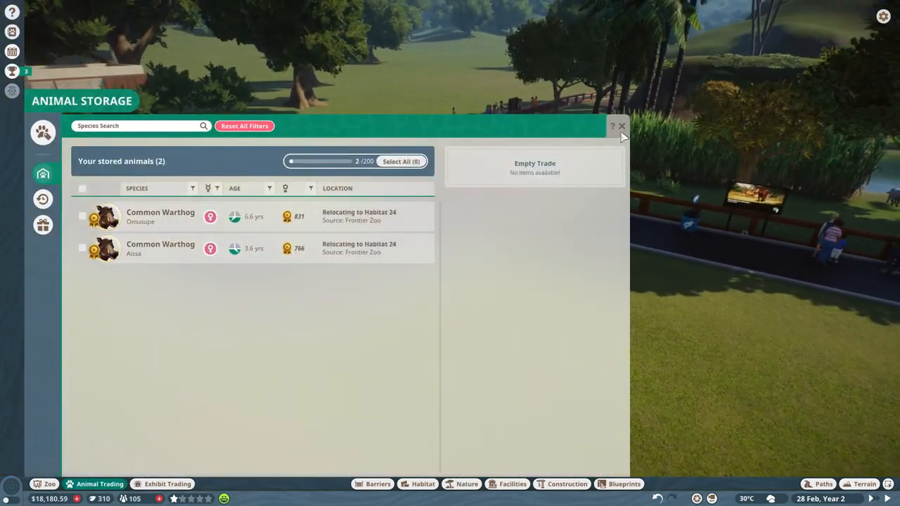
mouse_move(769, 346)
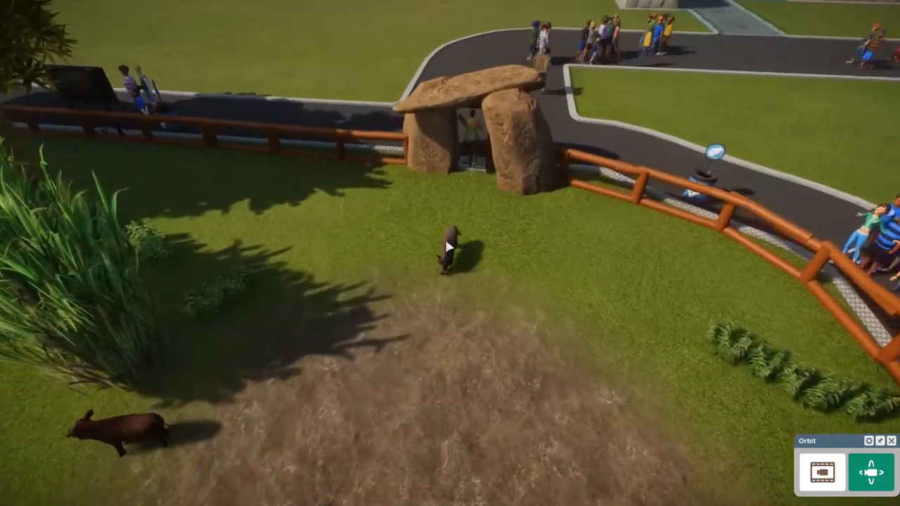
Check a new female warthog, change game speed, and say hello to the visiting player
left_click(450, 246)
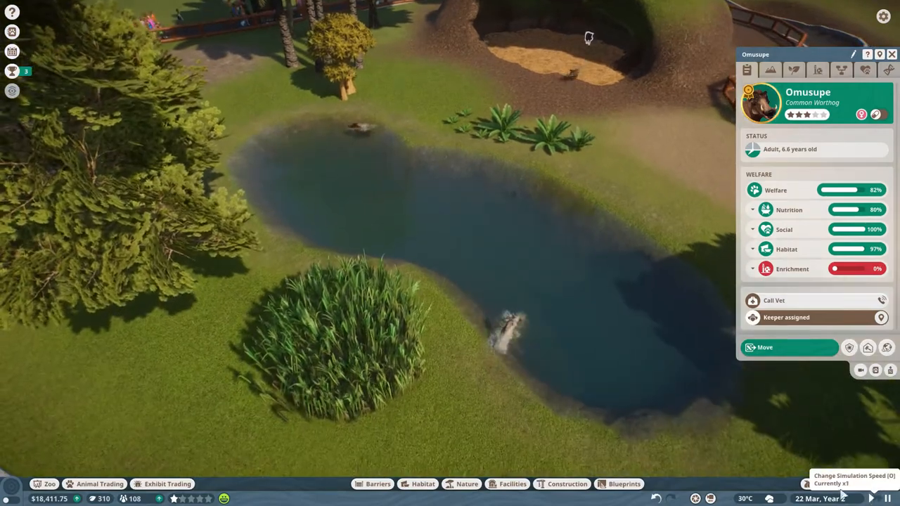
left_click(423, 483)
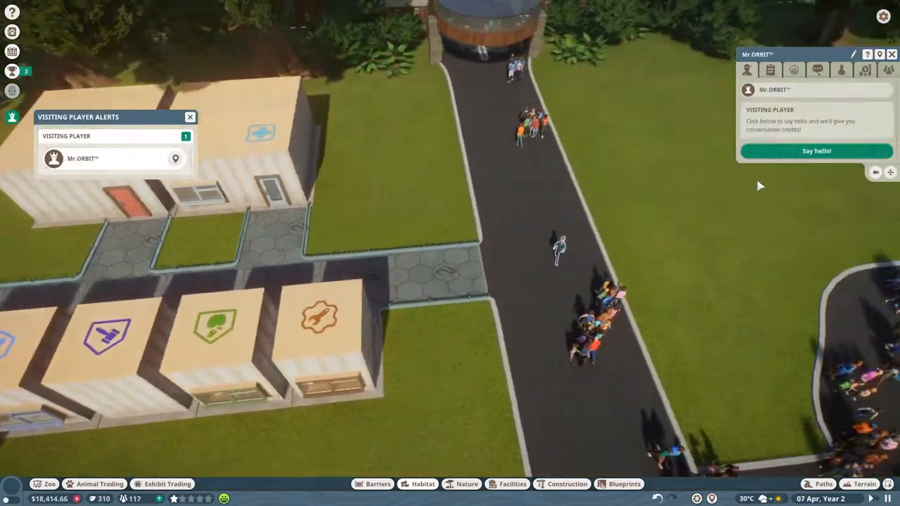
left_click(815, 150)
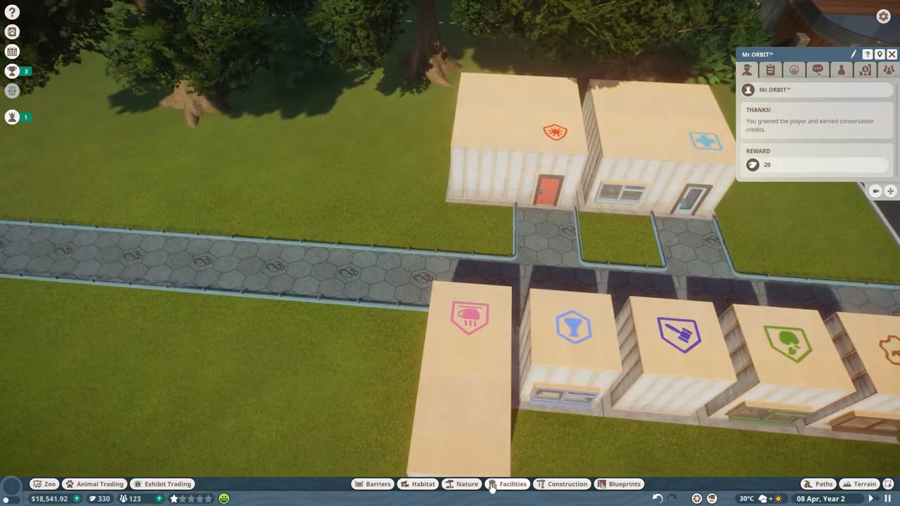
Browse and close the Facilities menu, then view the vet-research-complete alert
left_click(513, 484)
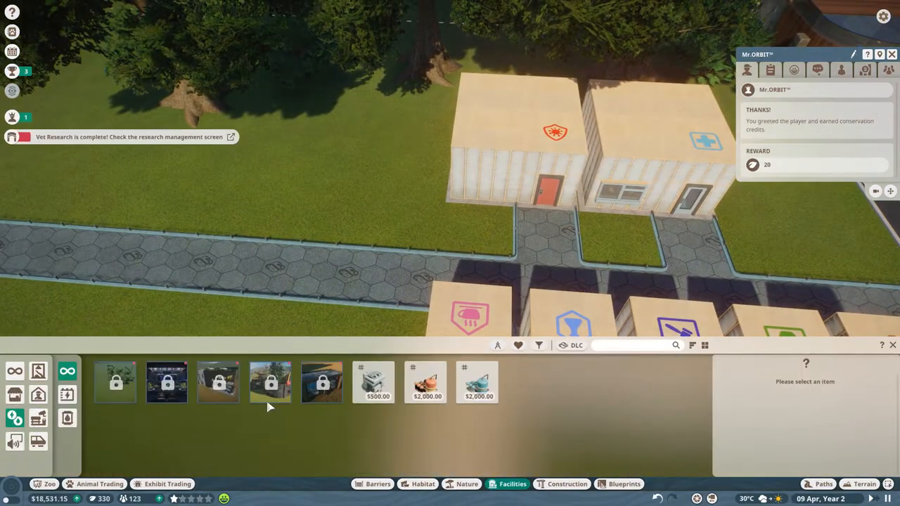
left_click(478, 382)
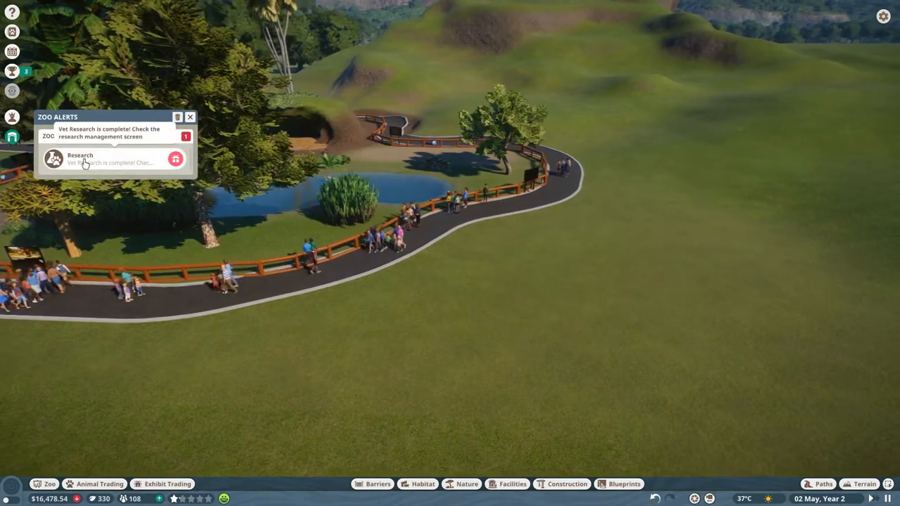
Open the Research alert to see vet Theo Orr researching Common Warthog
left_click(175, 159)
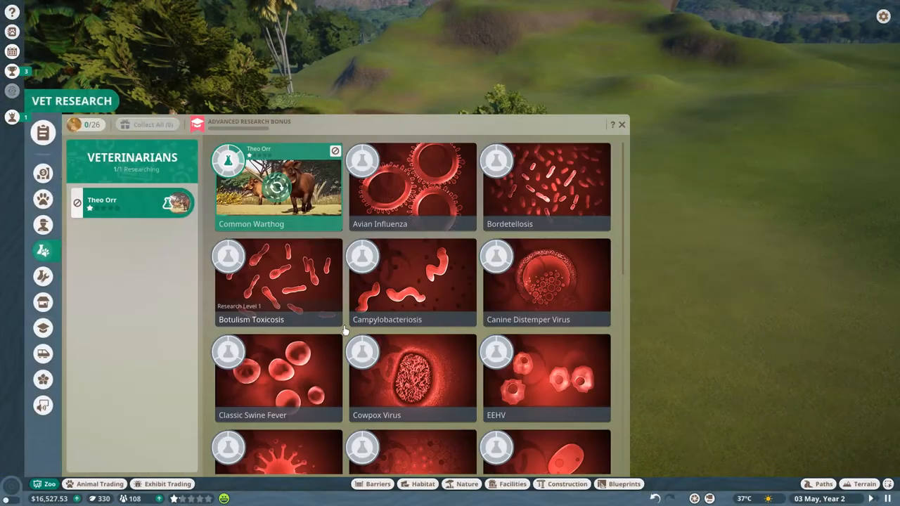
left_click(621, 125)
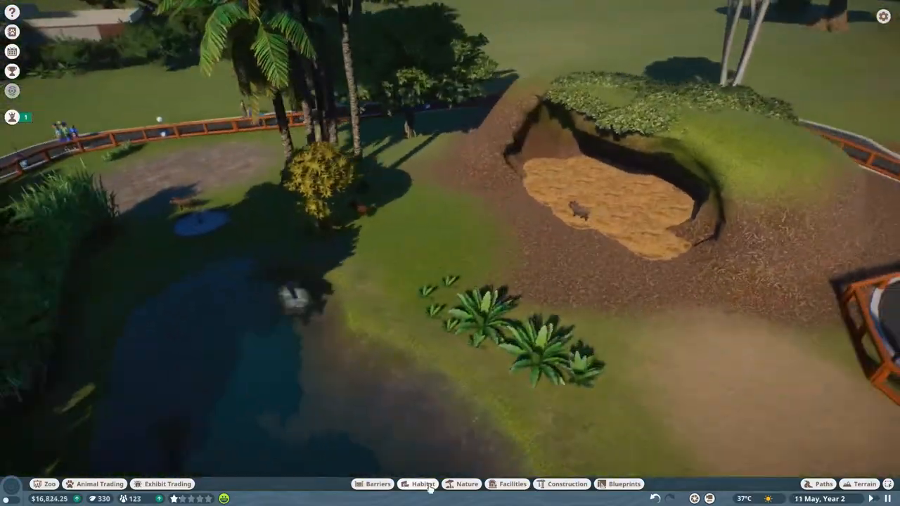
Place a Small Barrel Feeder from the Habitat catalogue in the warthog enclosure
left_click(423, 483)
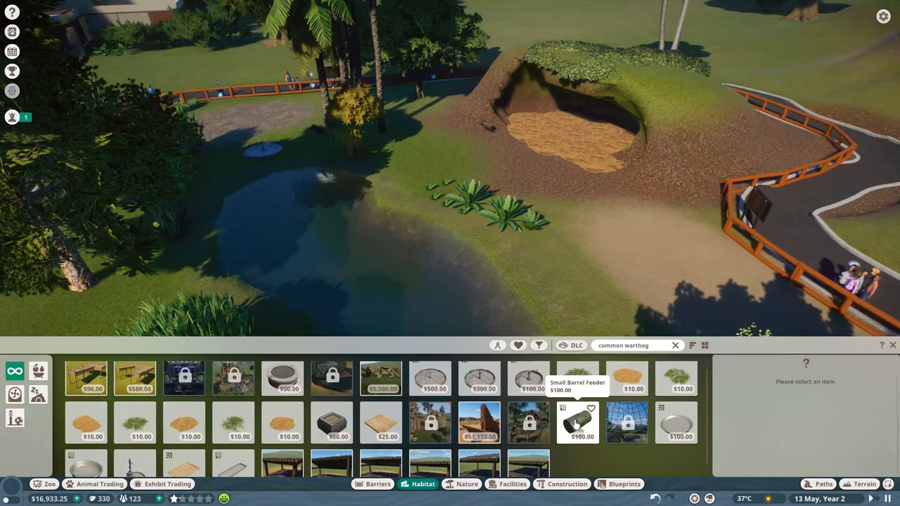
left_click(578, 423)
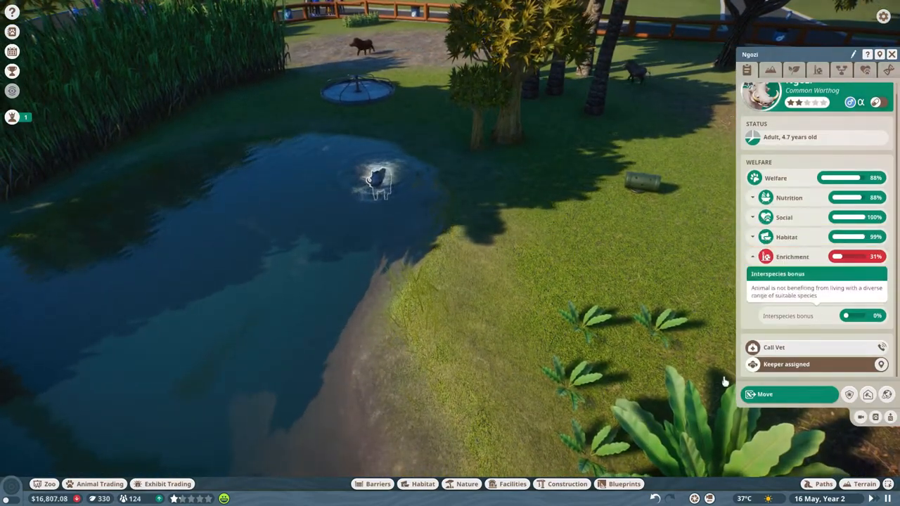
left_click(422, 484)
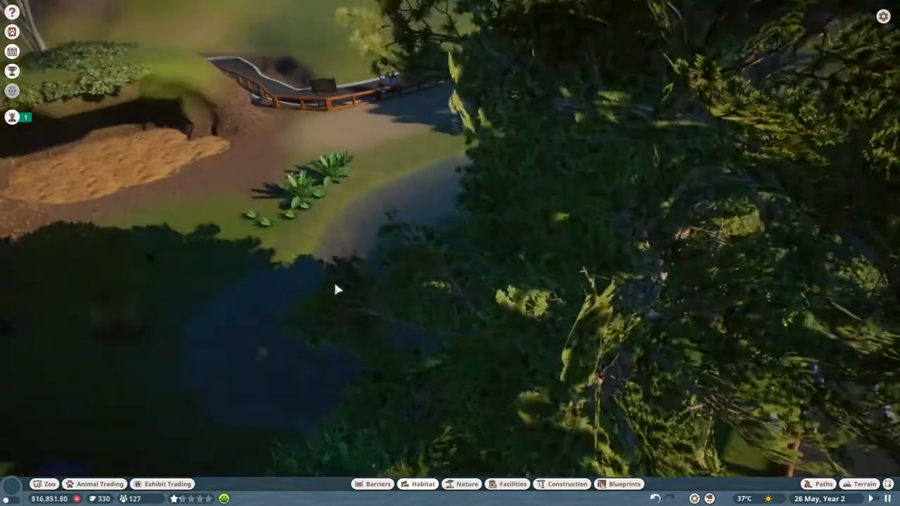
Search the animal market for Capybara, load its listings and select an offer
left_click(94, 483)
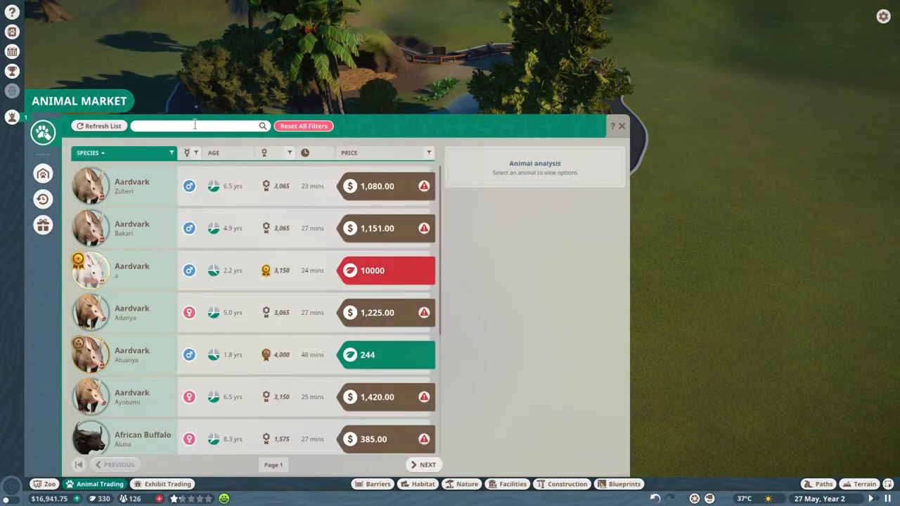
type("african")
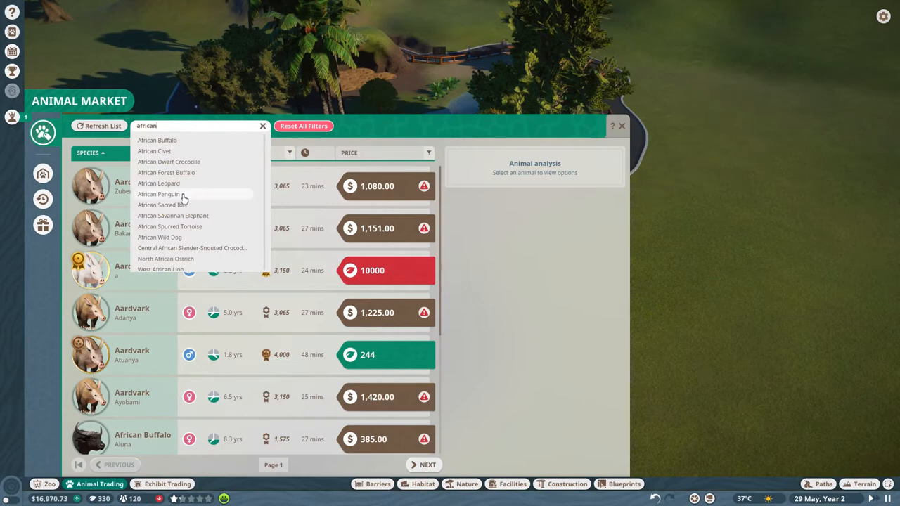
left_click(159, 194)
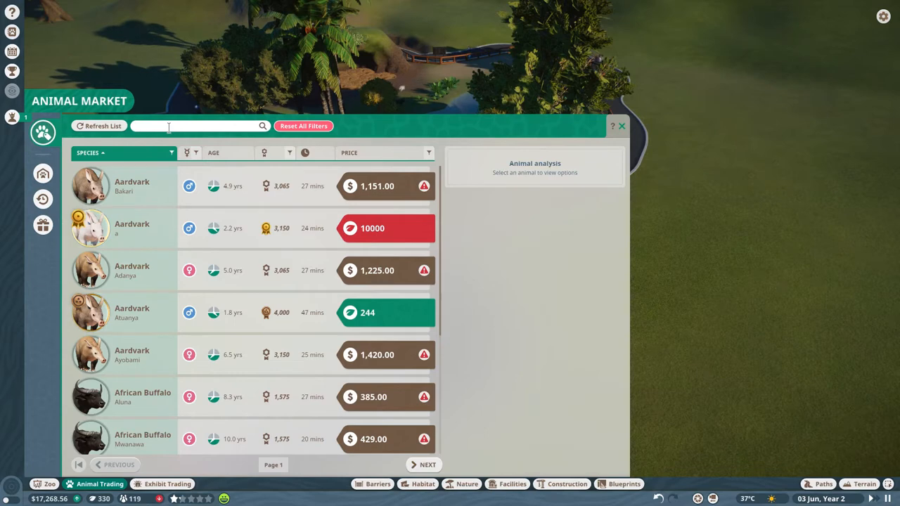
type("cap")
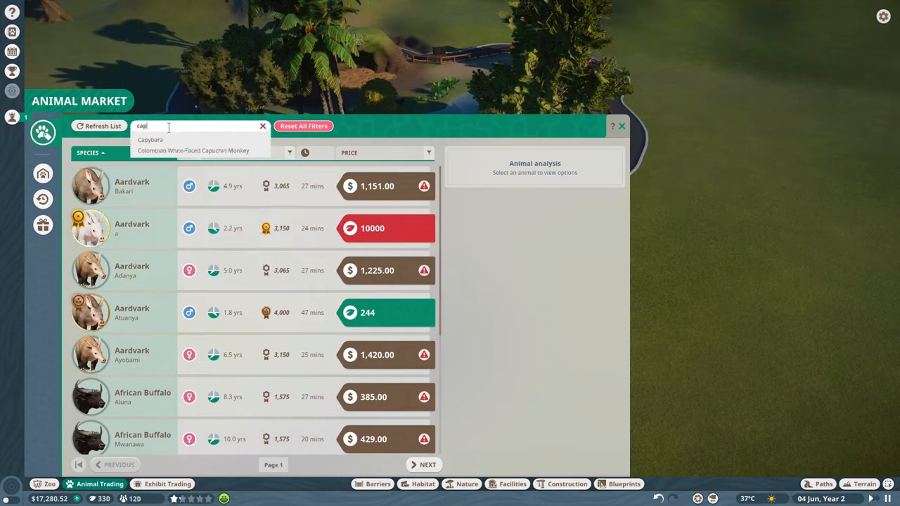
left_click(149, 139)
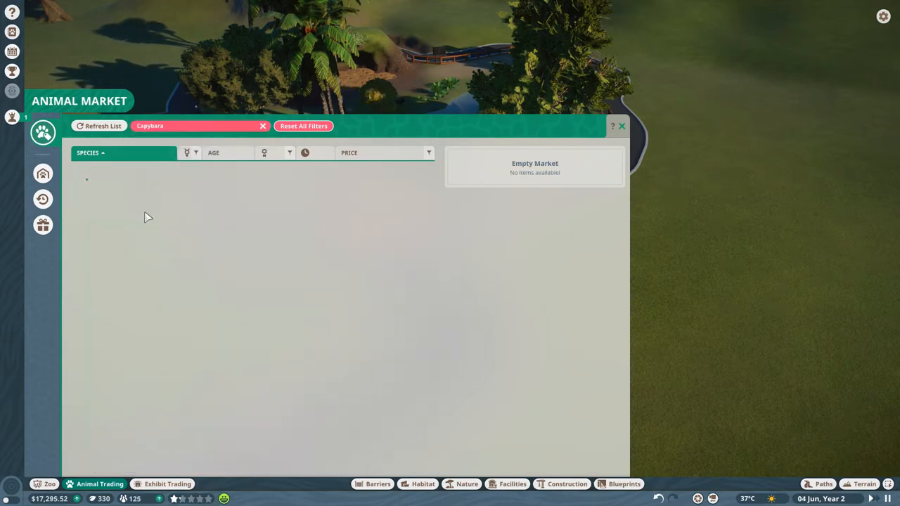
left_click(98, 126)
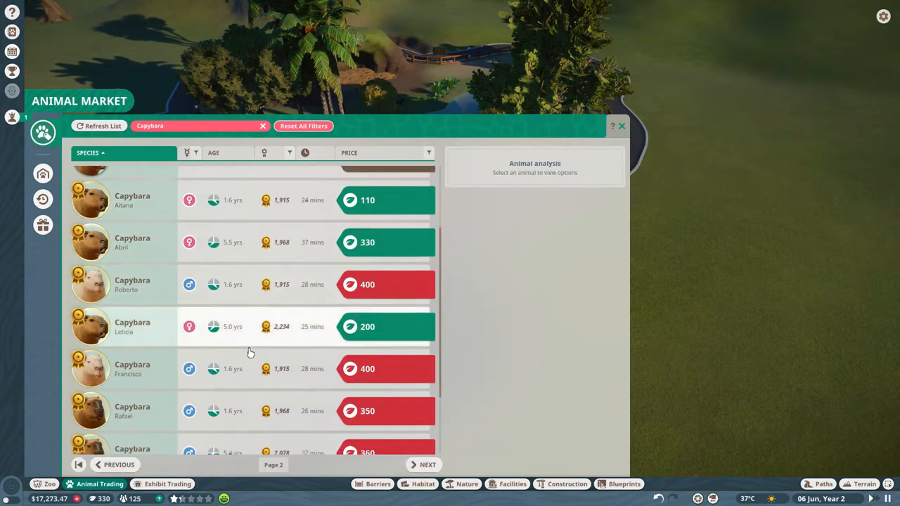
left_click(622, 126)
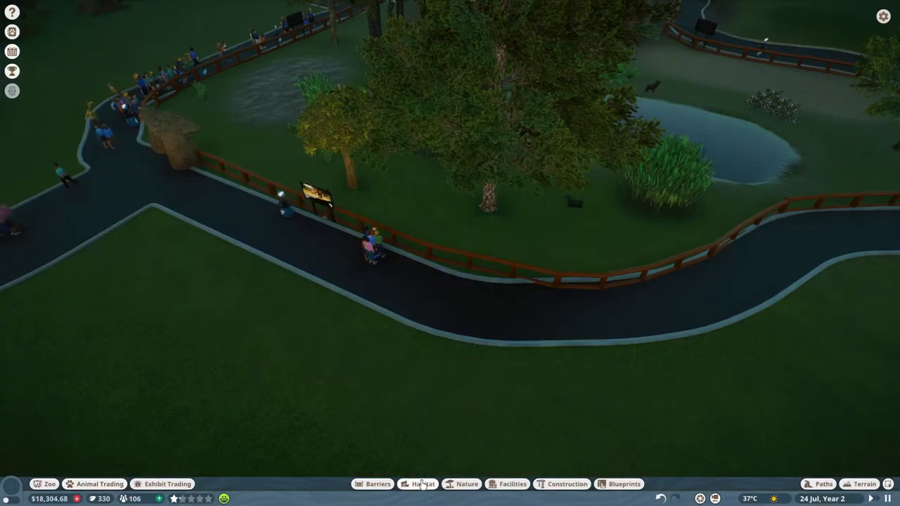
Browse the Habitat catalogue filtered to toy enrichment items
left_click(422, 484)
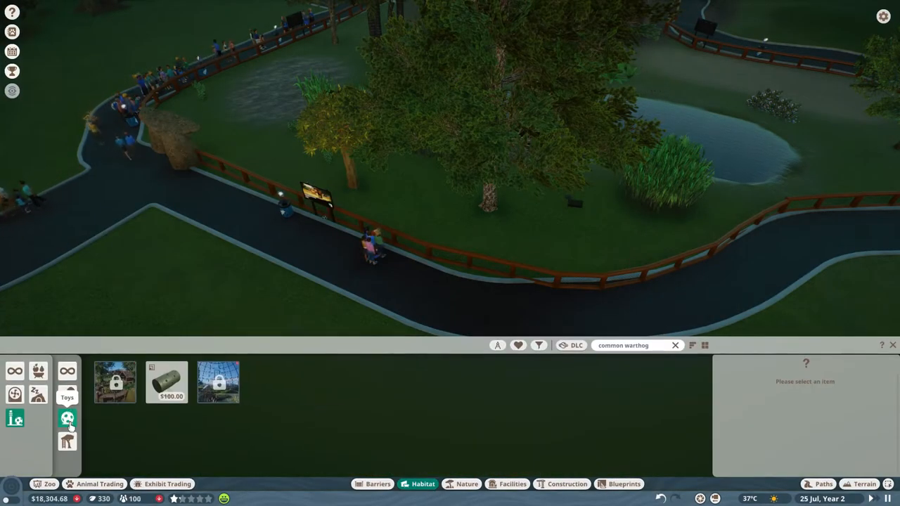
left_click(166, 382)
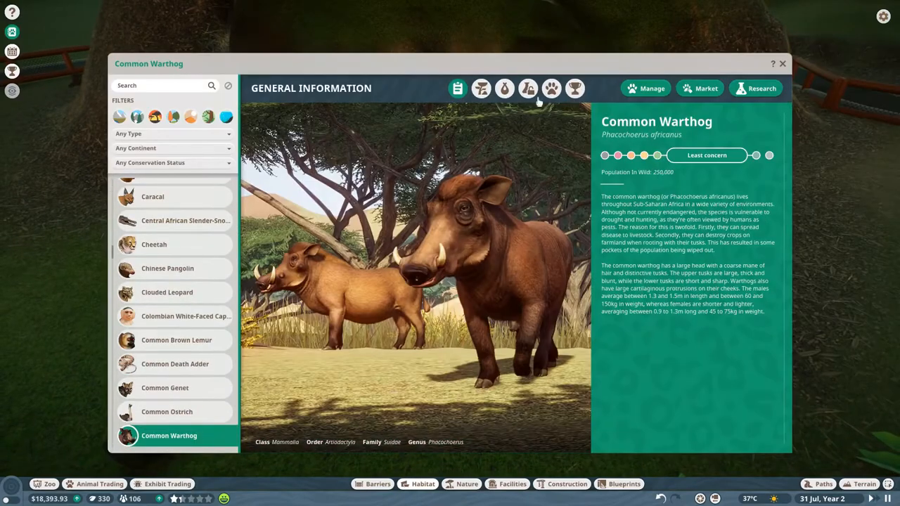
List Common Warthog's compatible species, then switch the Zoopedia to Capybara
left_click(552, 88)
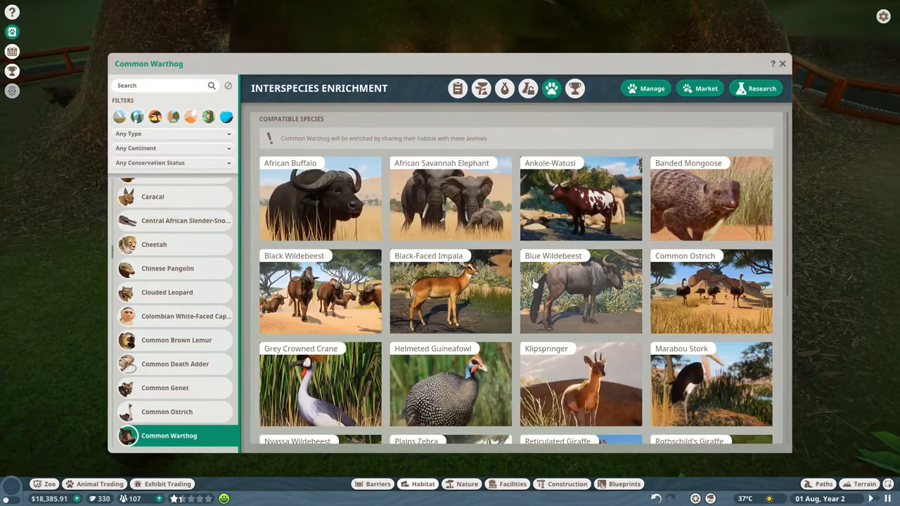
scroll("down", 3)
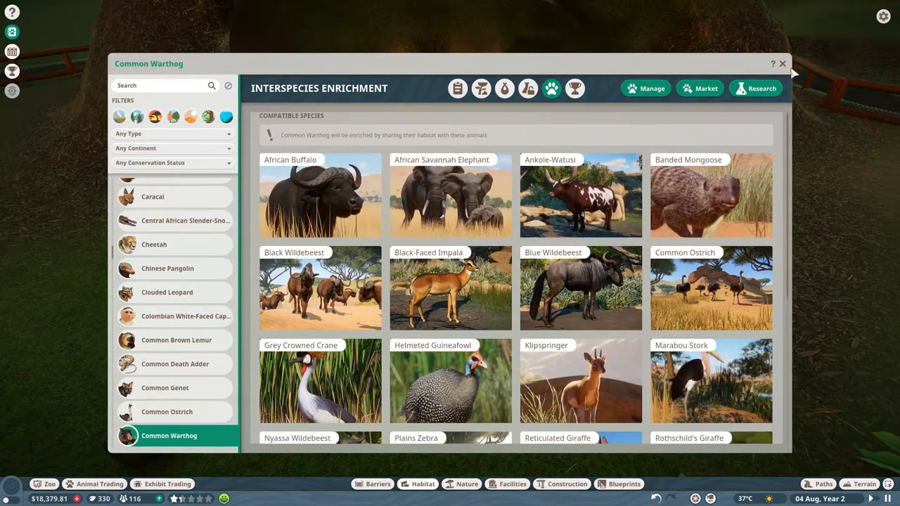
left_click(782, 64)
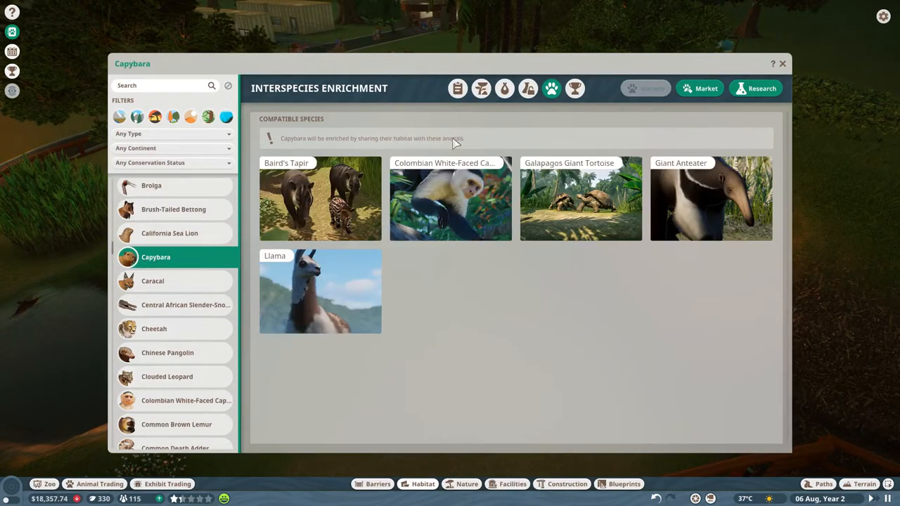
Check Capybara species data, then raise Adults to 4: 429 m² land, 106 m² water
left_click(481, 88)
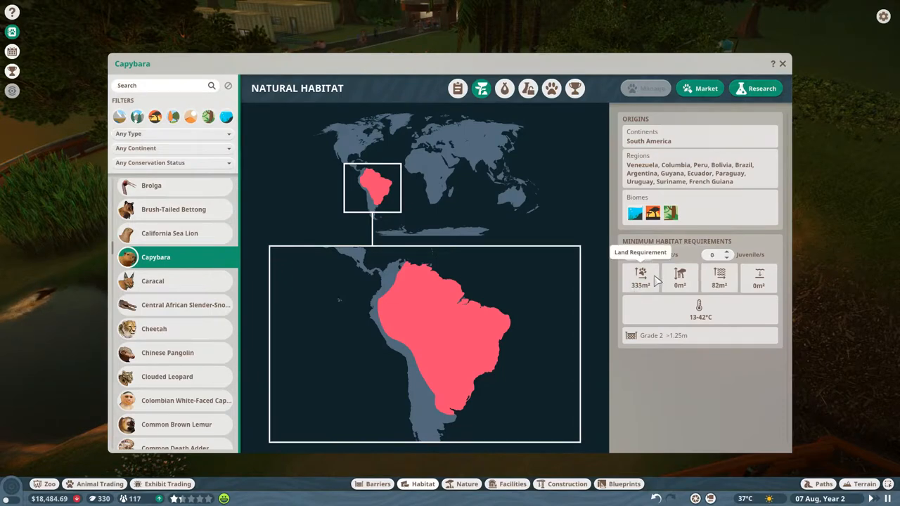
mouse_move(720, 288)
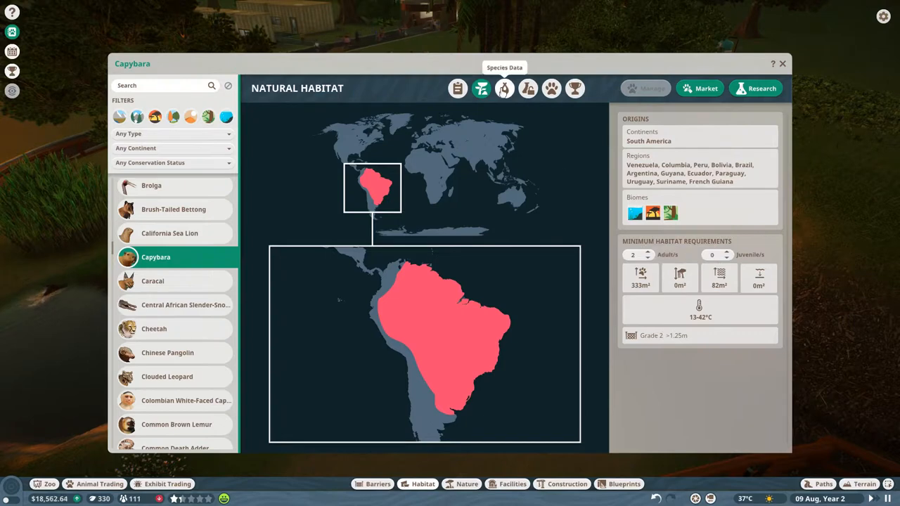
left_click(504, 88)
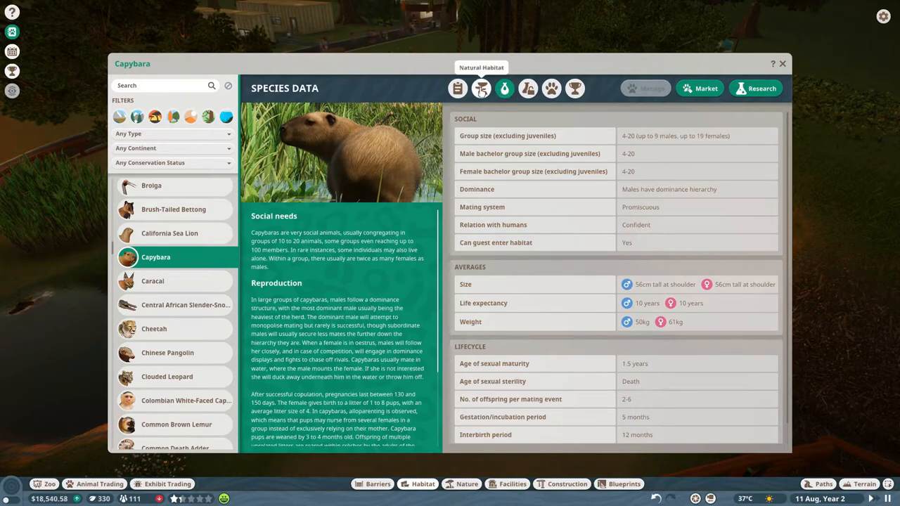
left_click(480, 88)
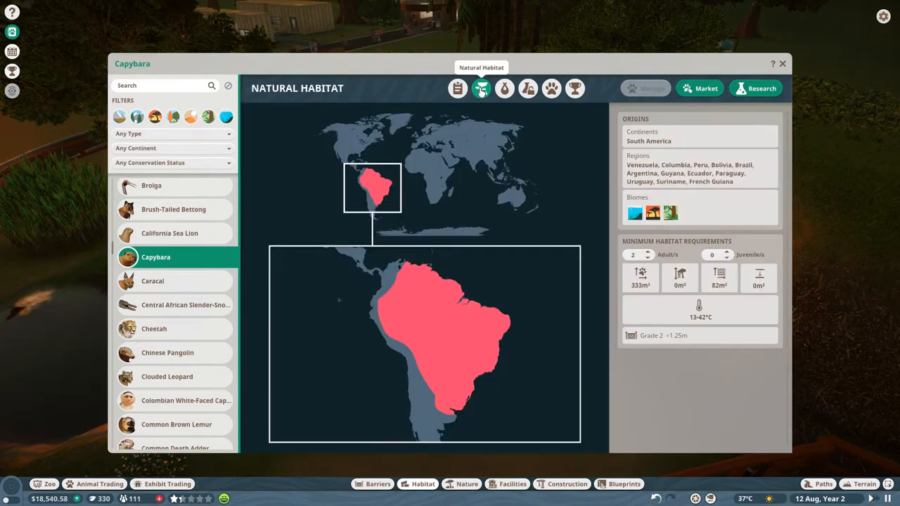
left_click(649, 252)
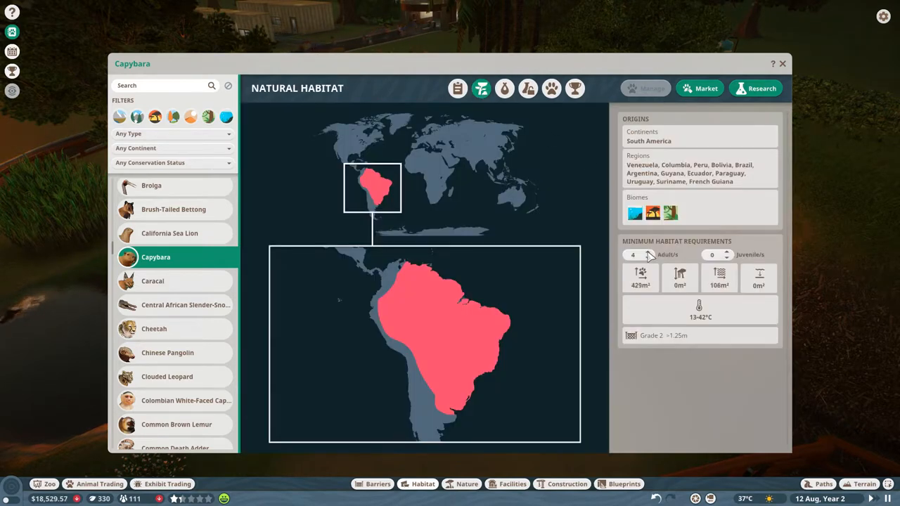
mouse_move(504, 88)
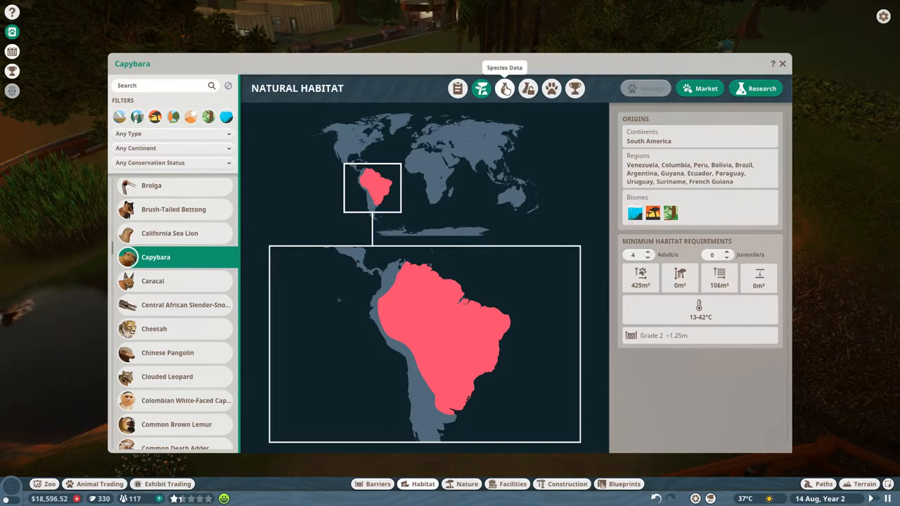
Review the Capybara's species data, research status and fun facts, then leave the entry
left_click(504, 88)
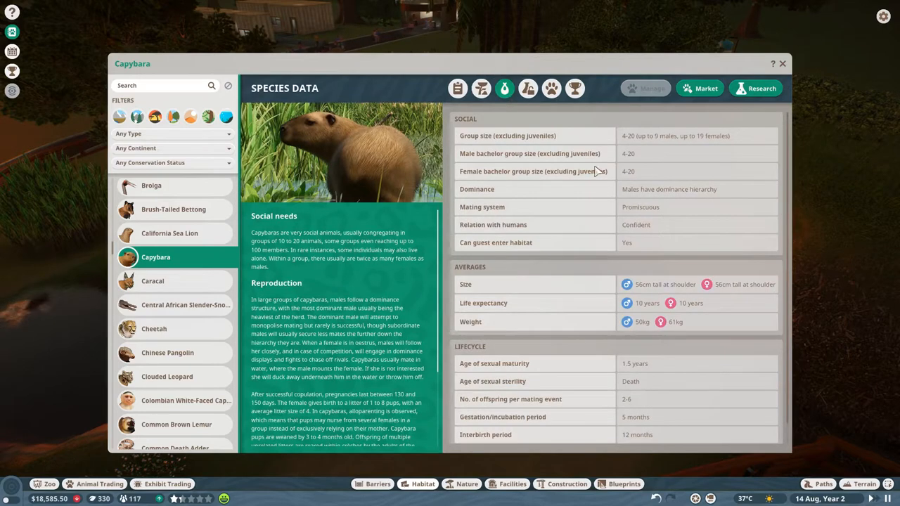
mouse_move(621, 248)
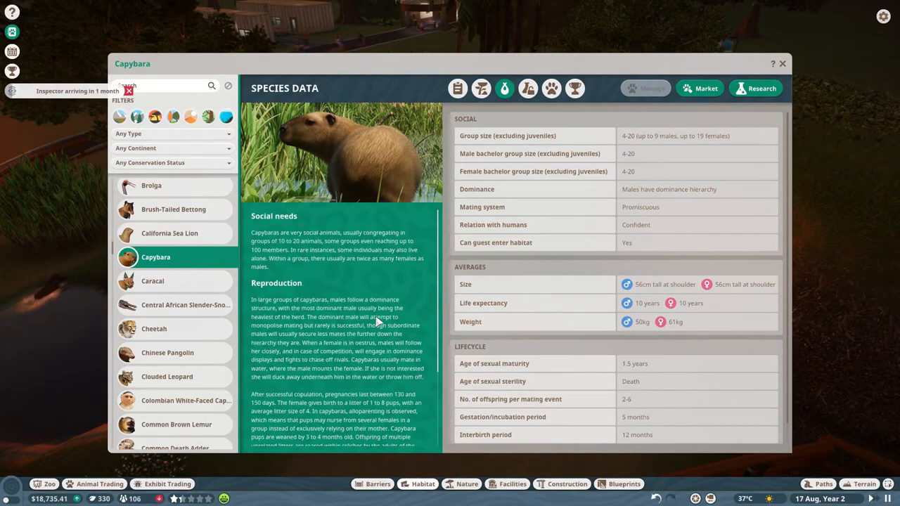
scroll("down", 3)
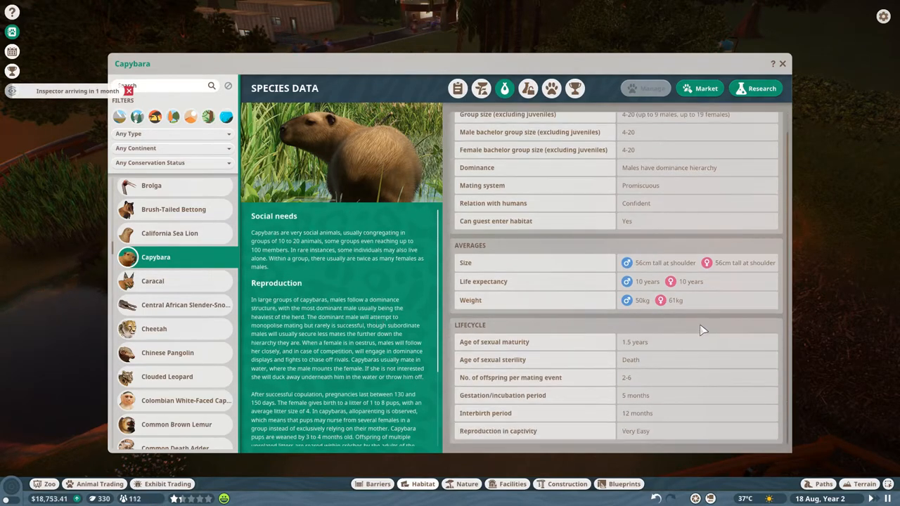
left_click(528, 88)
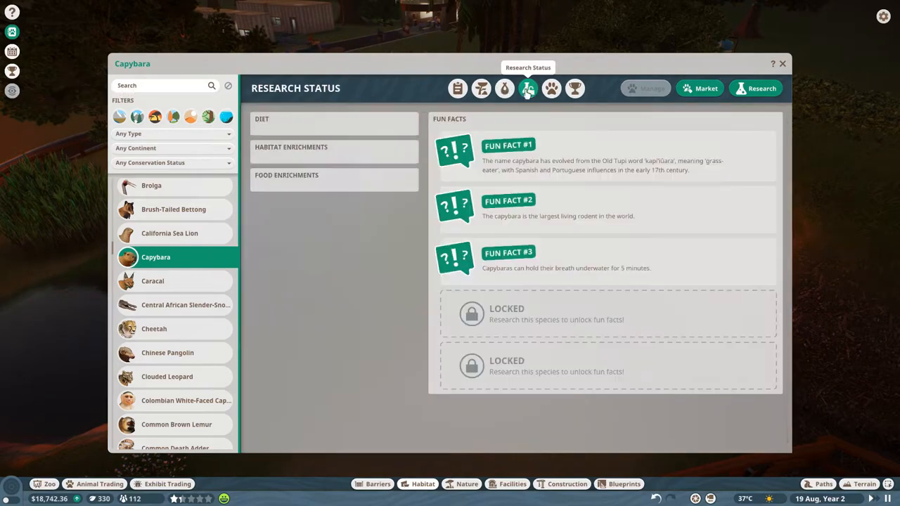
left_click(504, 88)
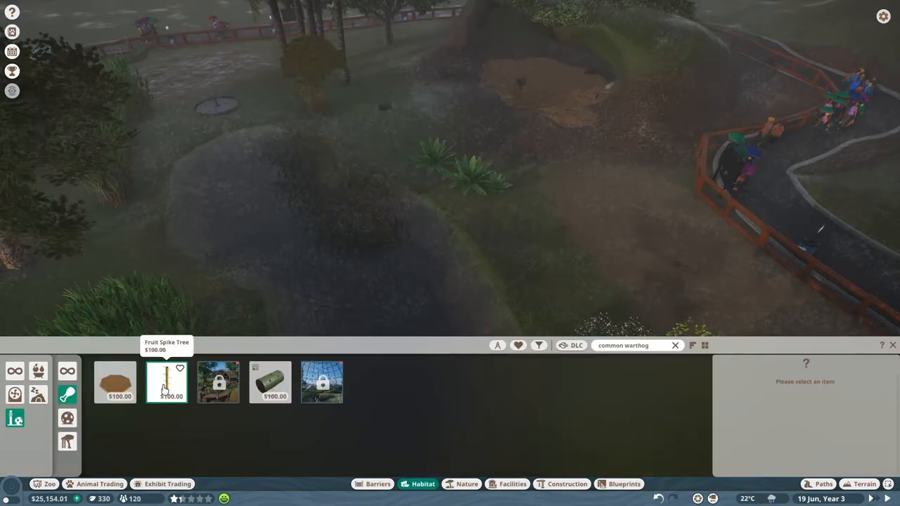
Pick the Fruit Spike Tree and Rubbing Pillar for the warthog habitat
left_click(167, 381)
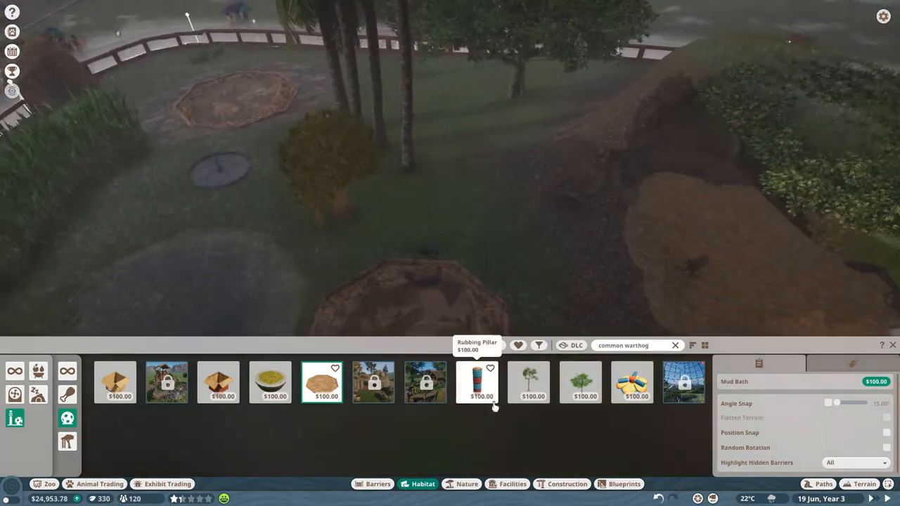
left_click(478, 382)
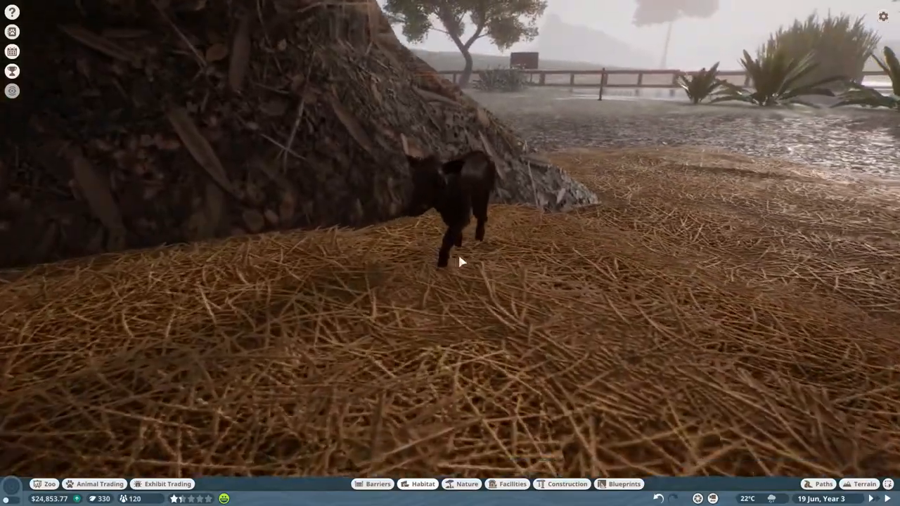
Show juvenile warthog Bolanile's info: 98% welfare and full enrichment
left_click(460, 210)
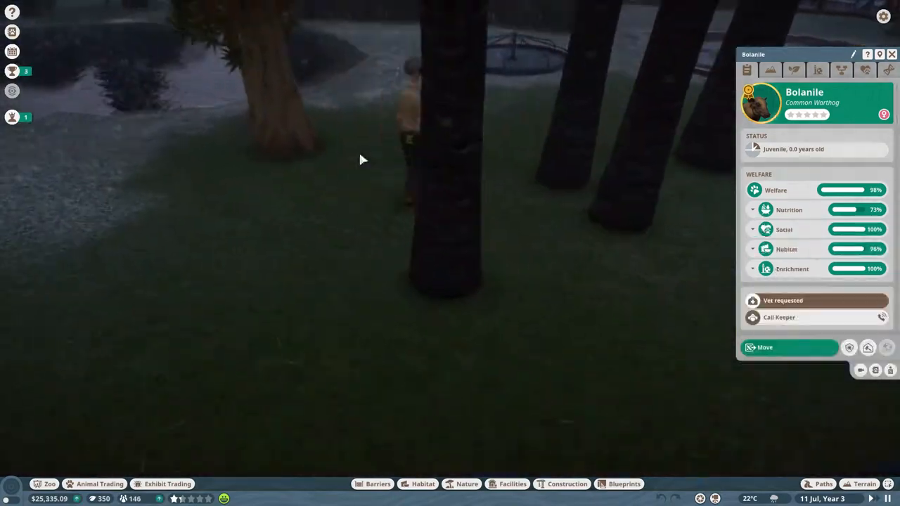
Inspect Habitat 25's details, suitable species, overview and activity log
left_click(378, 483)
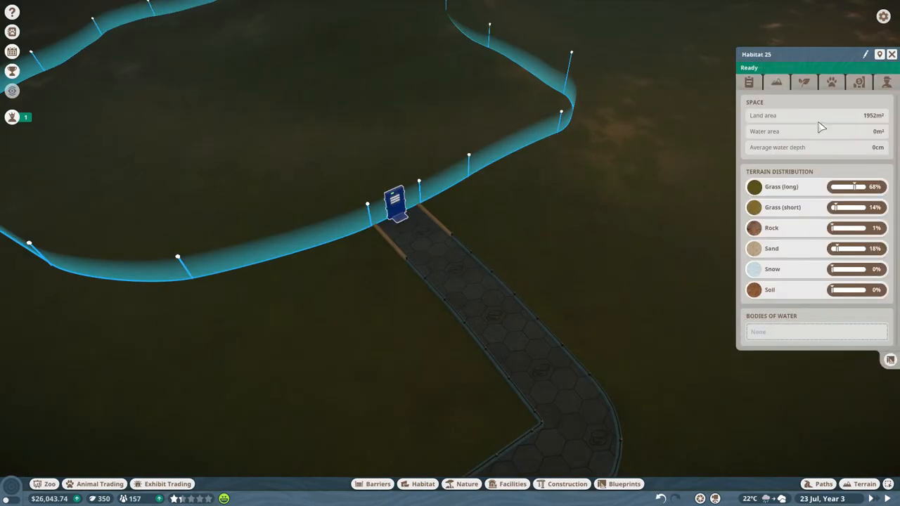
left_click(831, 82)
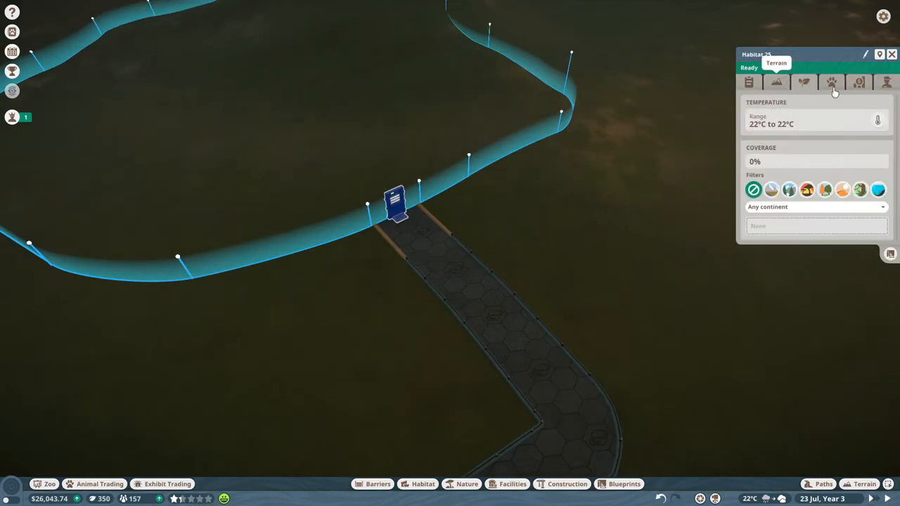
left_click(859, 82)
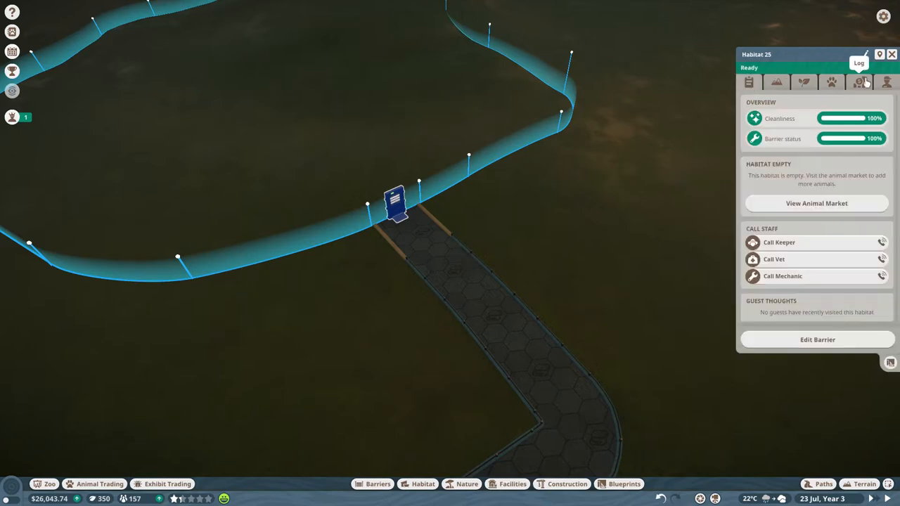
left_click(749, 82)
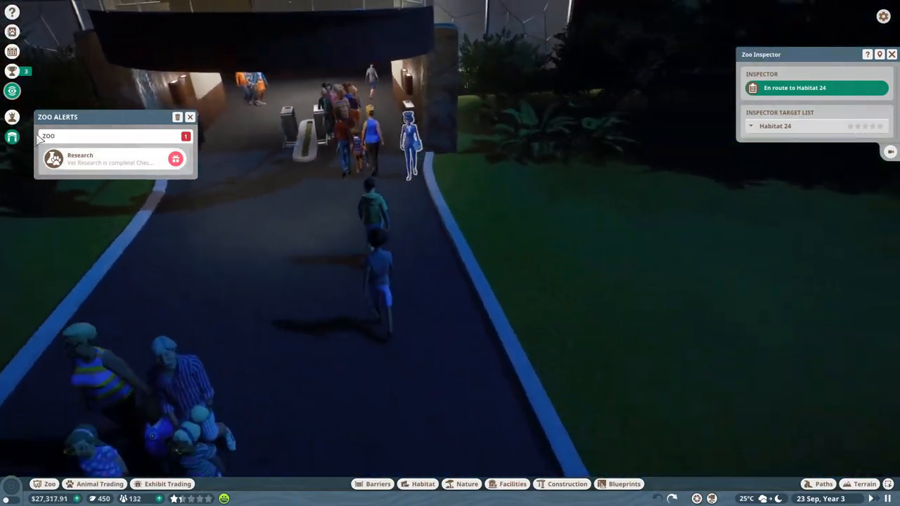
Review the completed Common Warthog vet research and close its overview
left_click(175, 159)
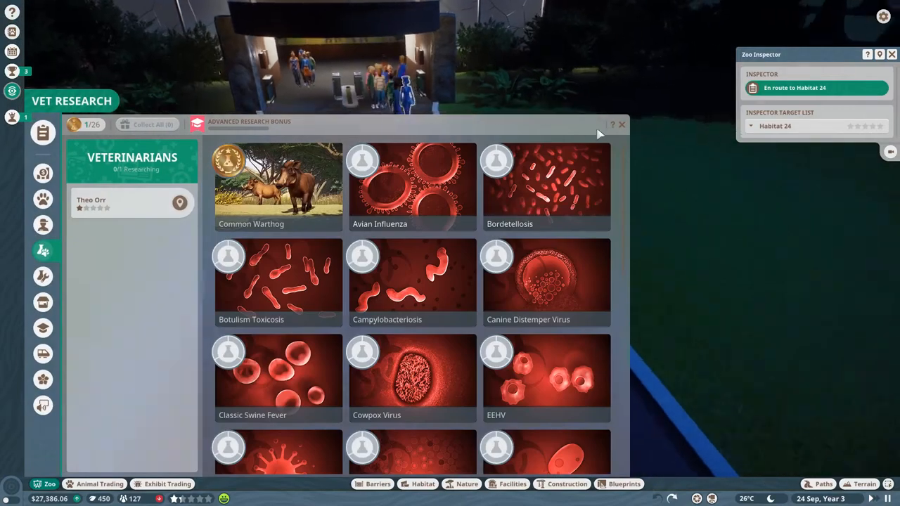
left_click(622, 124)
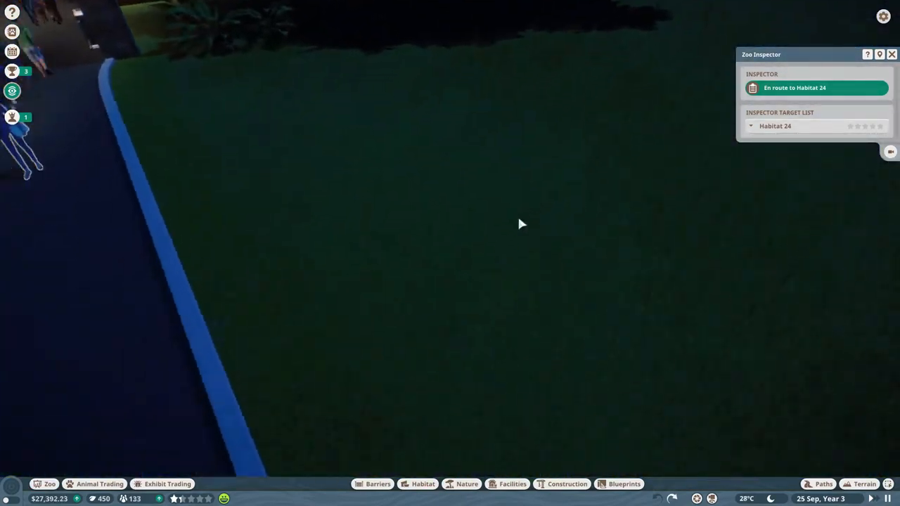
left_click(11, 497)
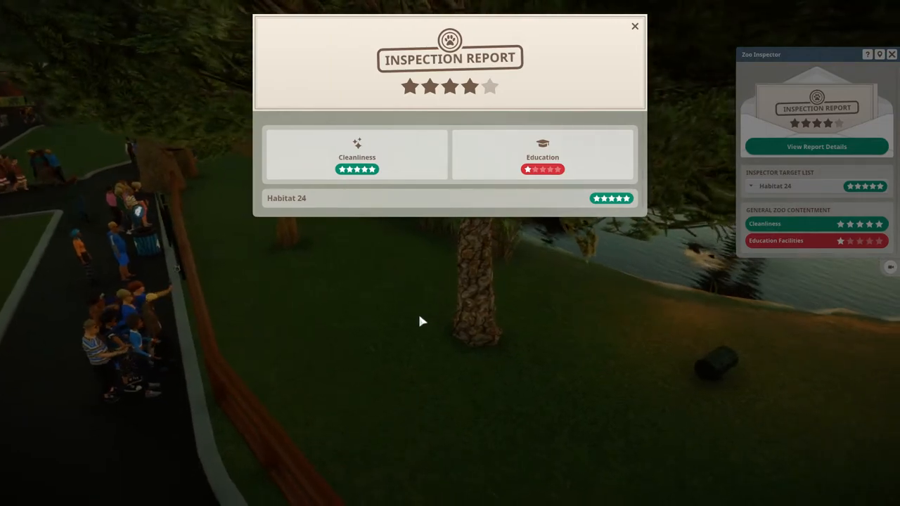
Dismiss the Habitat 24 inspection report, then check visiting player alerts and zoo challenges
left_click(633, 26)
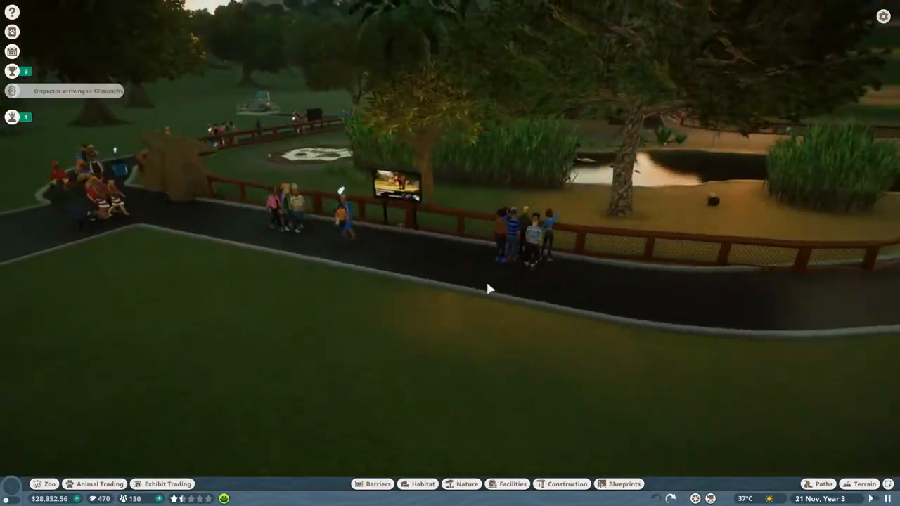
left_click(12, 117)
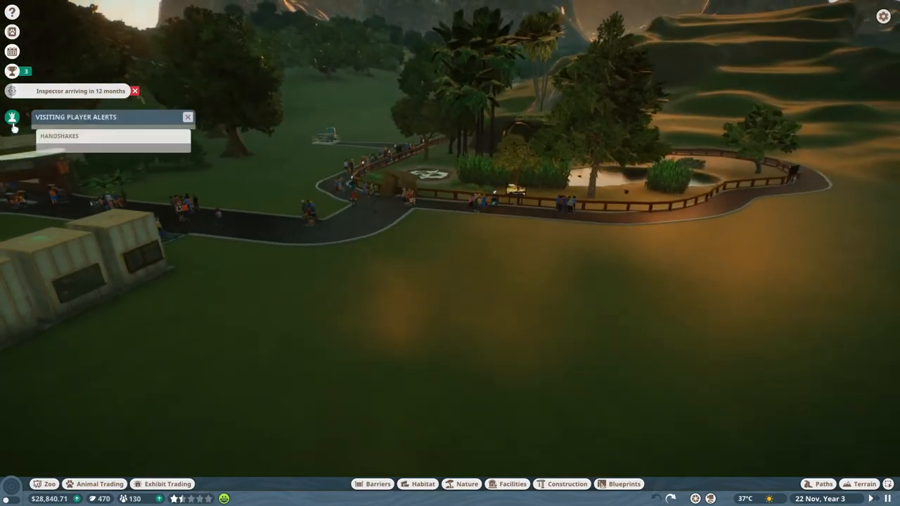
left_click(12, 71)
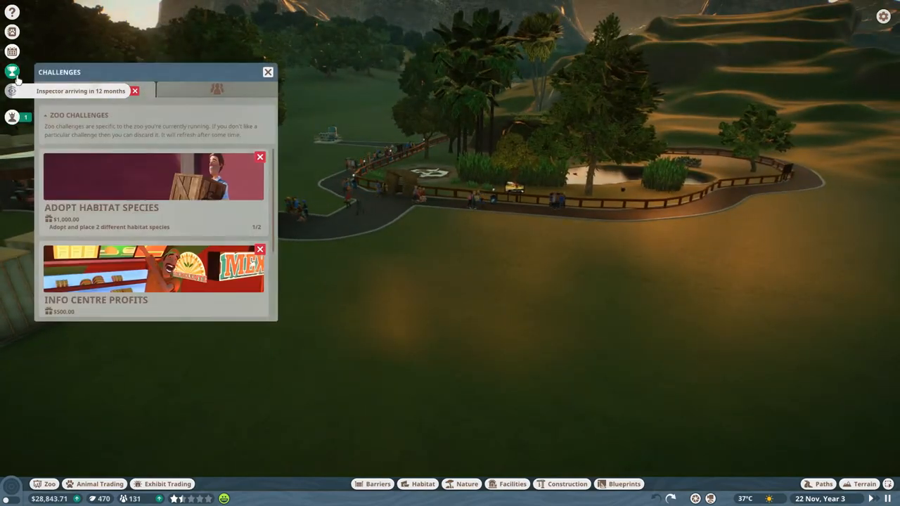
left_click(268, 72)
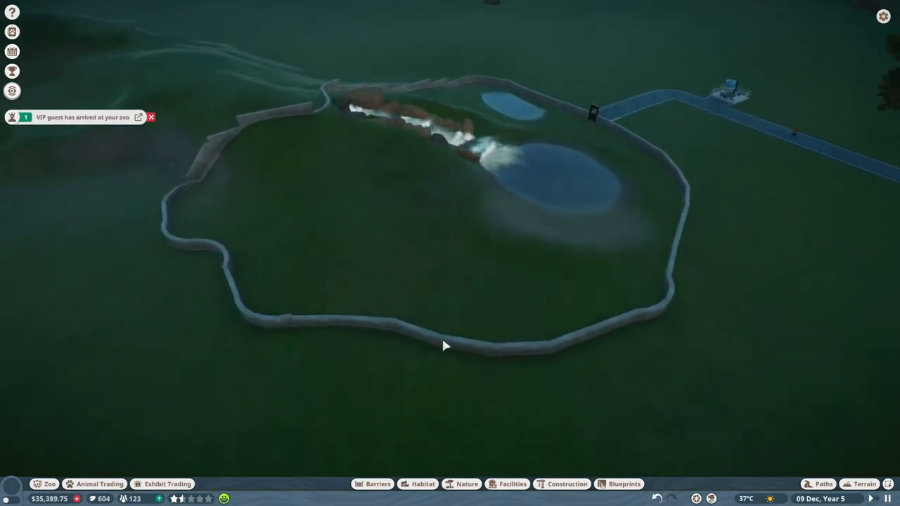
mouse_move(614, 174)
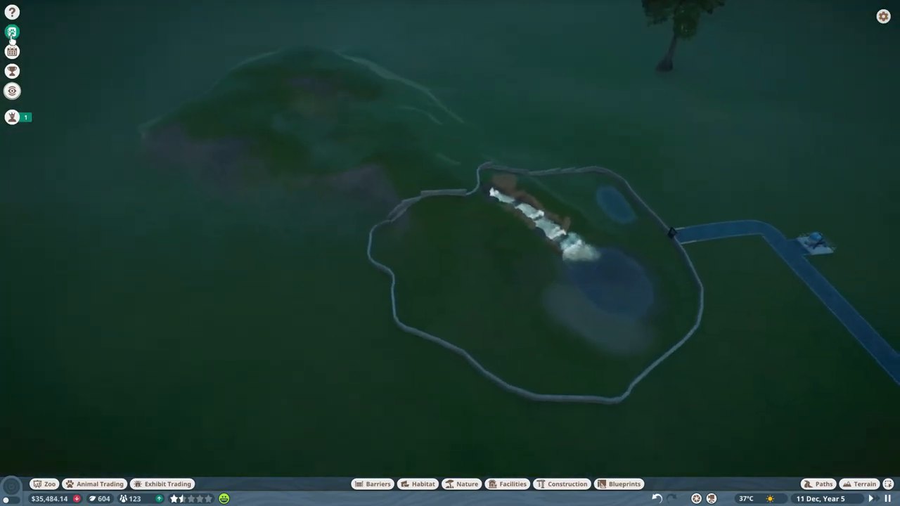
left_click(12, 32)
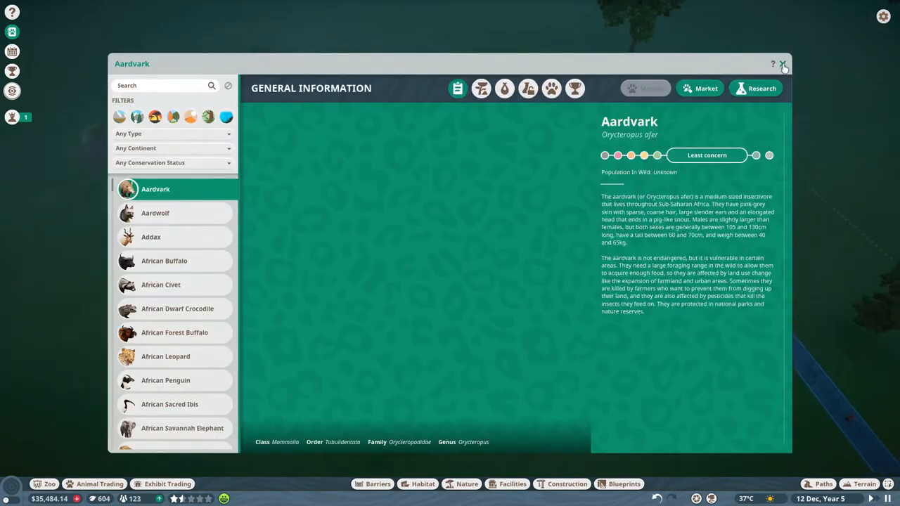
left_click(783, 64)
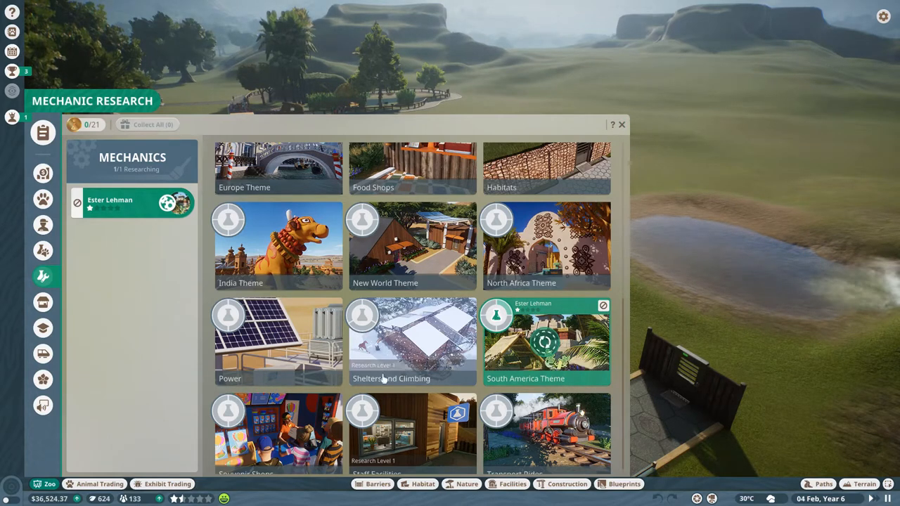
mouse_move(277, 337)
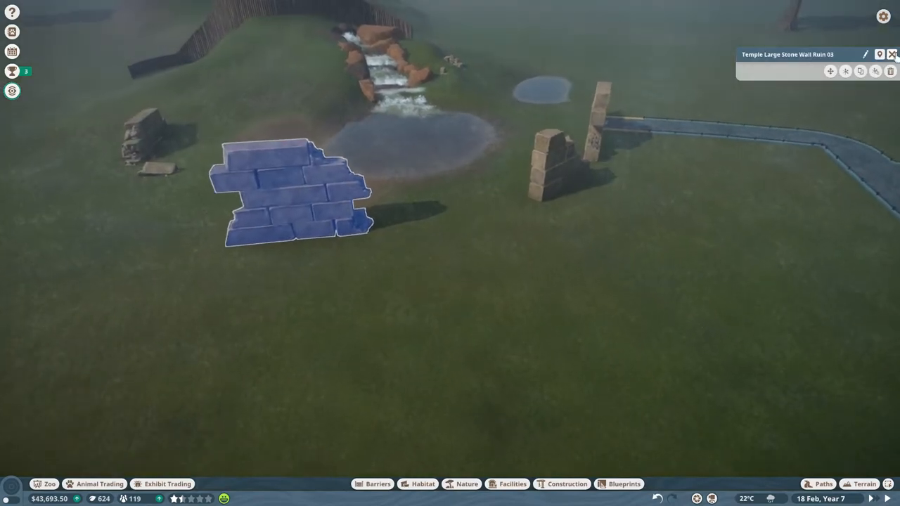
Close the stone wall ruin's details and pick the giraffe height education station
left_click(513, 483)
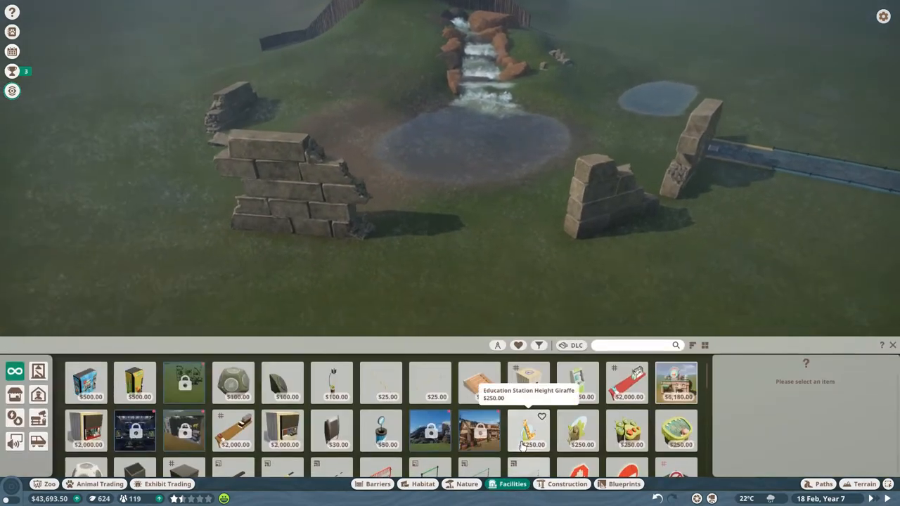
left_click(567, 484)
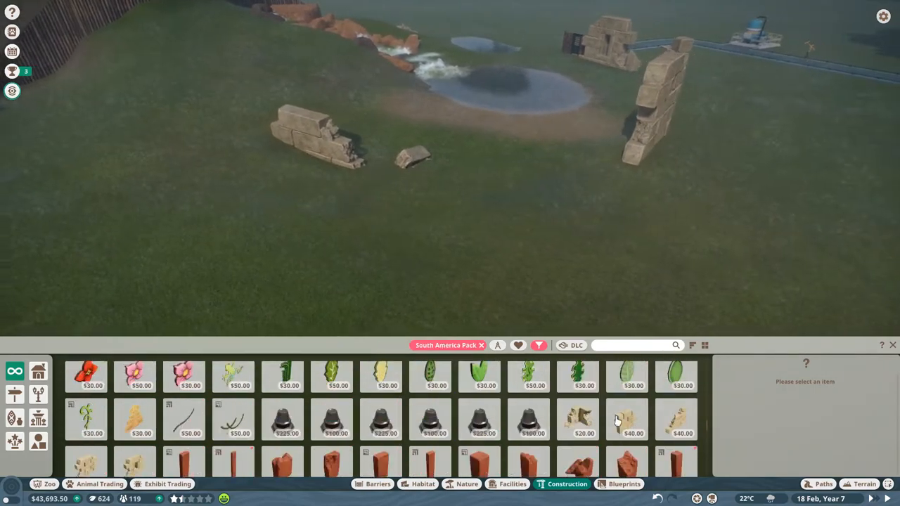
Place a tall sandstone pillar on the curved barrier line near the rock walls
left_click(625, 420)
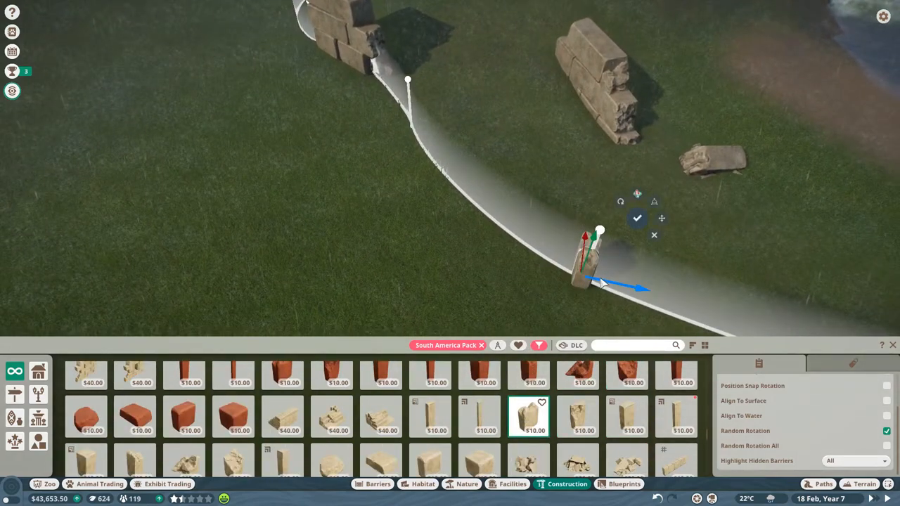
left_click(636, 219)
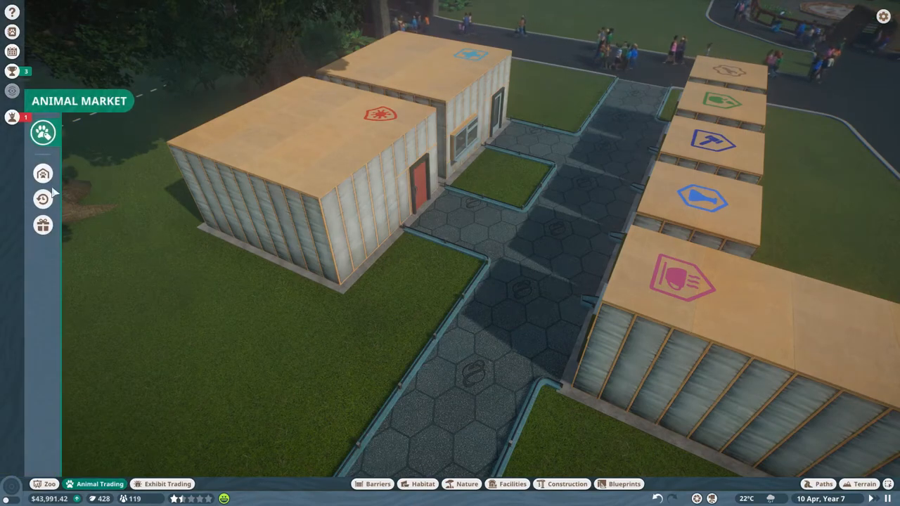
Close the animal market, send Fernando and Esmerelda to Quarantine Small 1, and close storage
left_click(43, 173)
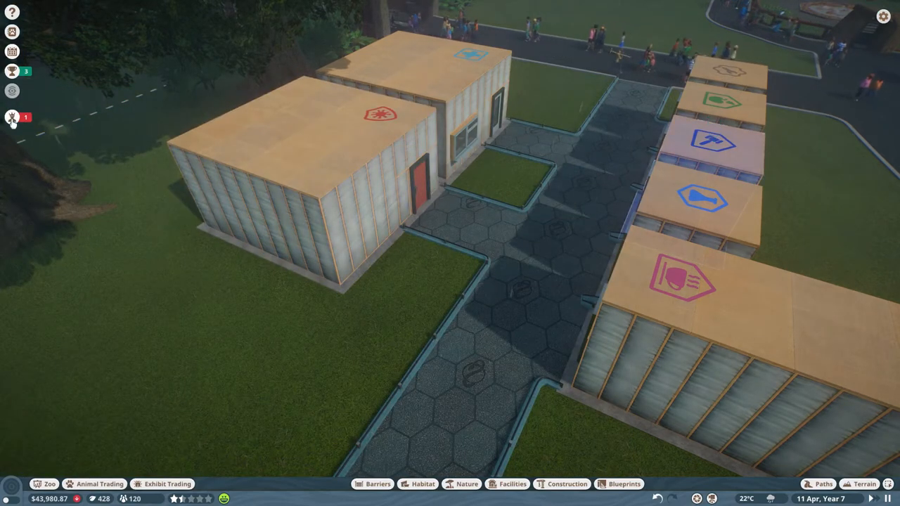
left_click(11, 117)
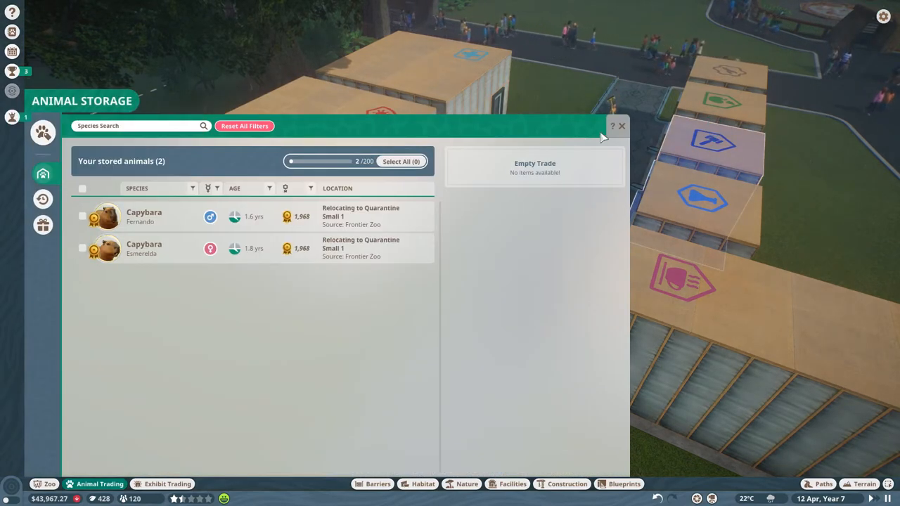
left_click(621, 126)
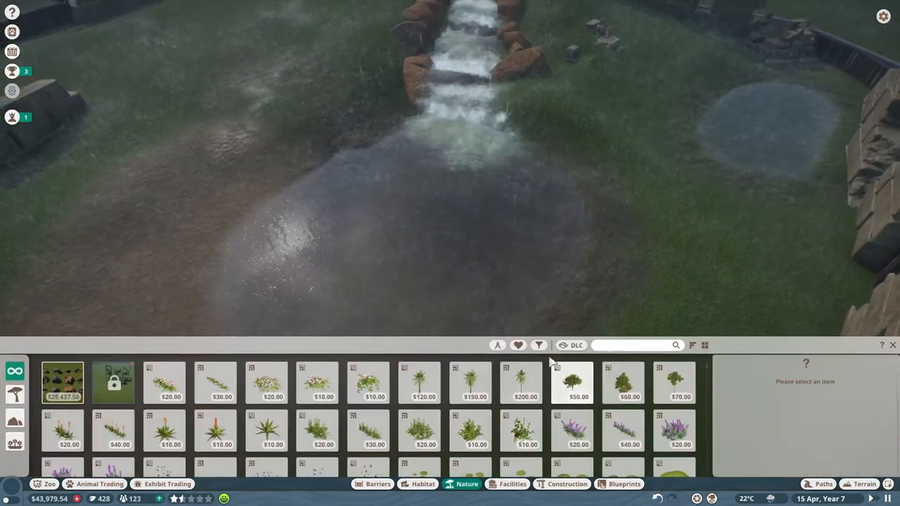
Filter plants to South/Central American aquatic species and place water lilies in the pond
left_click(539, 345)
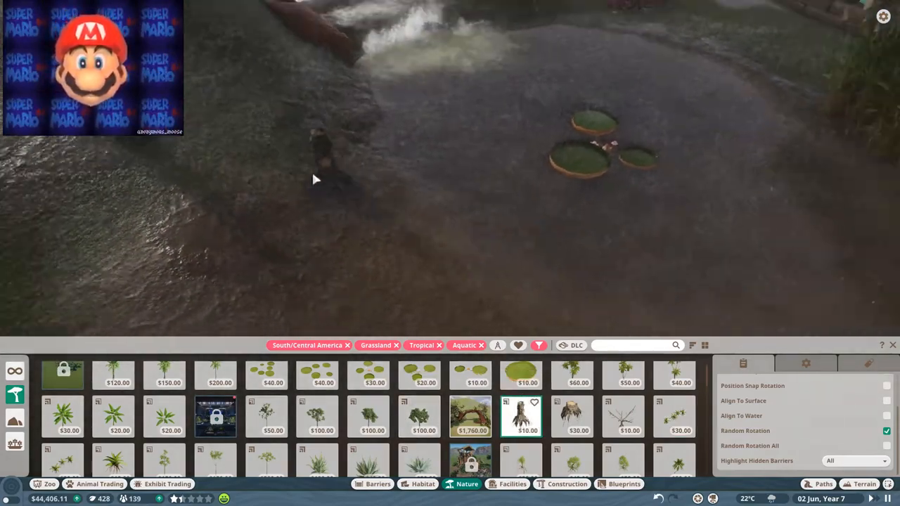
left_click(164, 417)
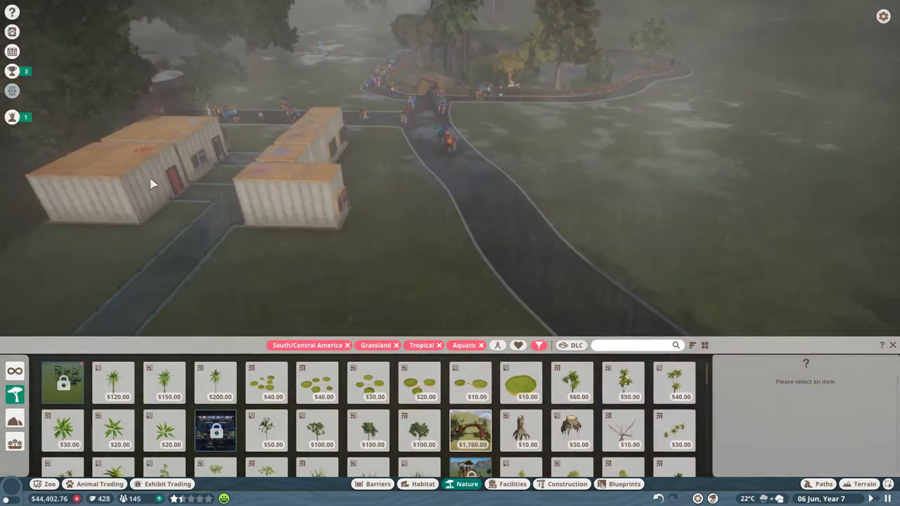
Move Esmerelda and Fernando from Quarantine Small 1 into the waterfall habitat
left_click(127, 182)
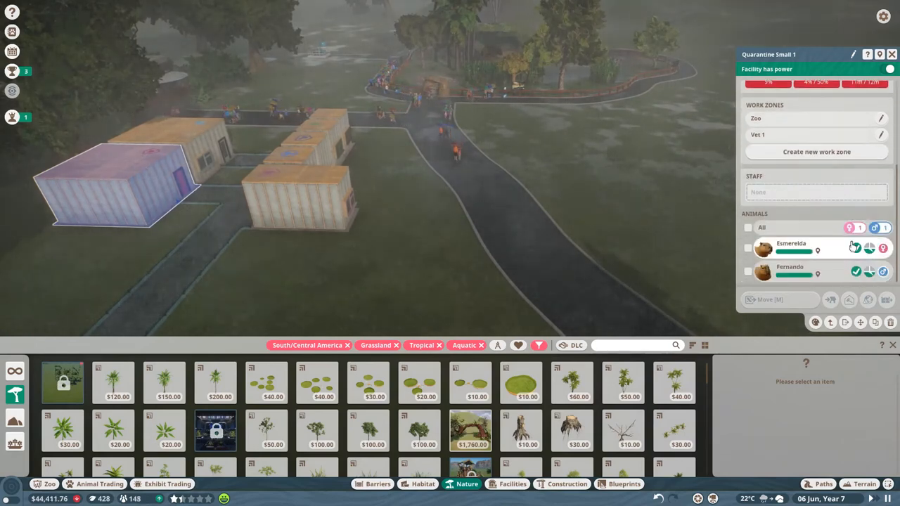
left_click(748, 227)
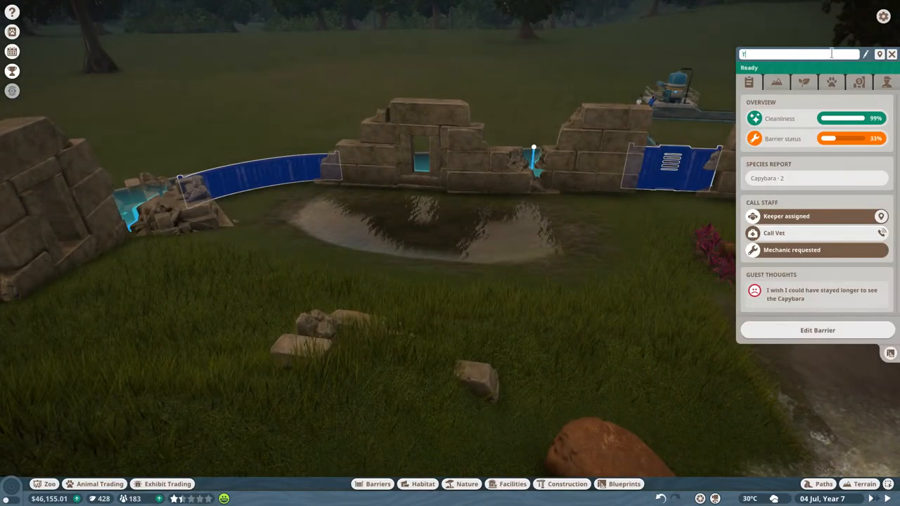
Rename the capybara habitat 'The Afterparty' and close its information panel
type("he Afterparty")
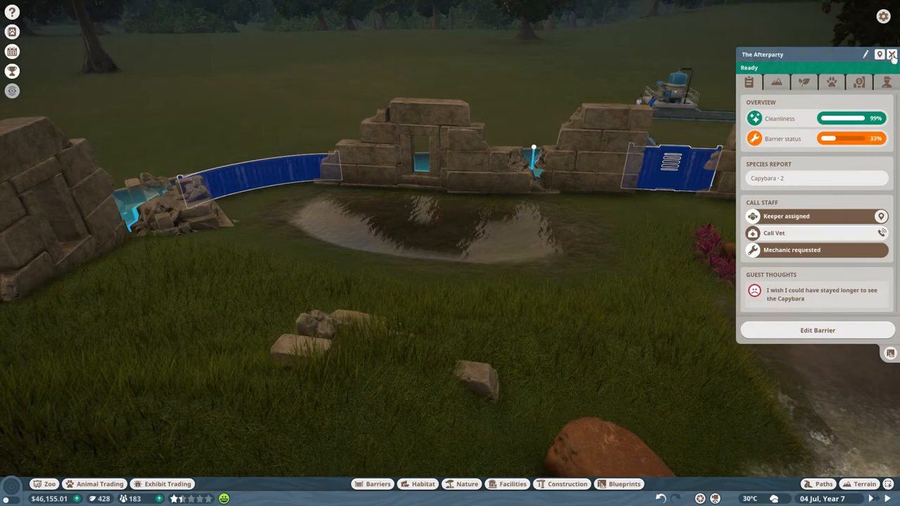
left_click(891, 54)
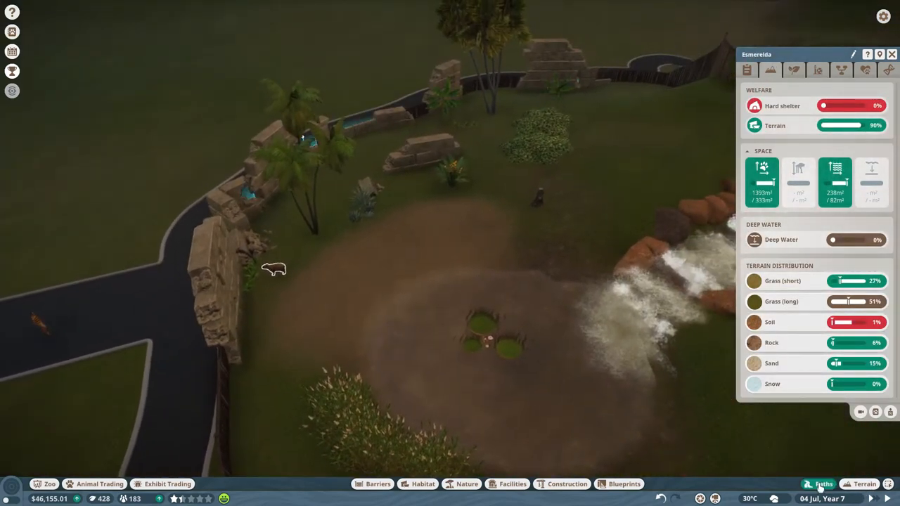
Brush the soil texture across the capybara habitat floor with the terrain Paint tool
left_click(868, 484)
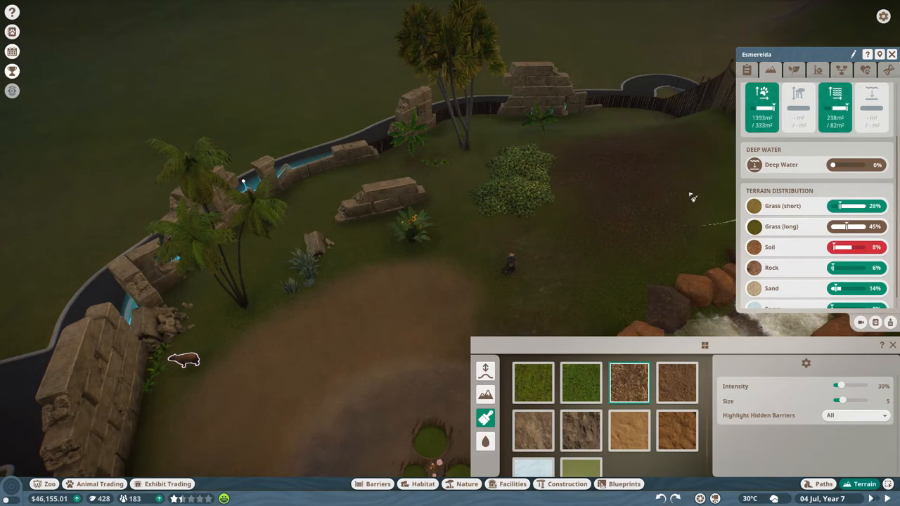
left_click(661, 246)
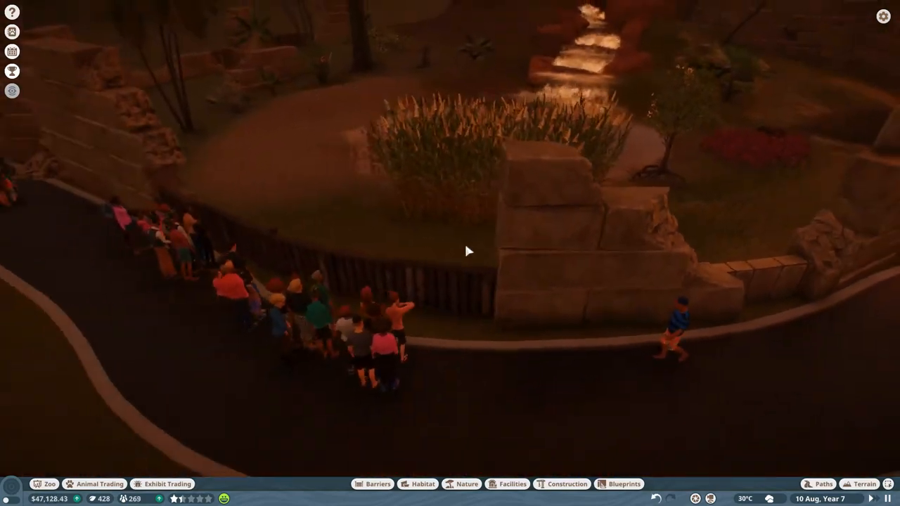
Place donation boxes along the guest path beside the habitat's viewing fence
left_click(511, 483)
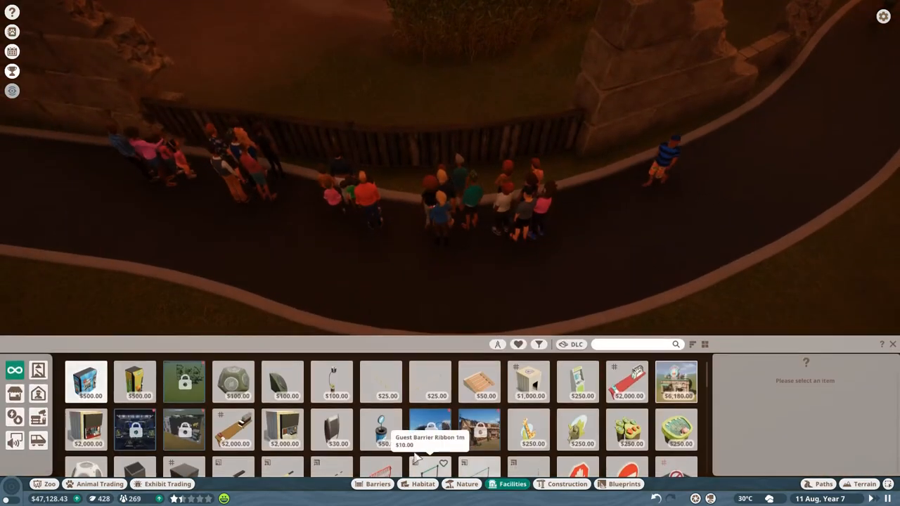
left_click(380, 431)
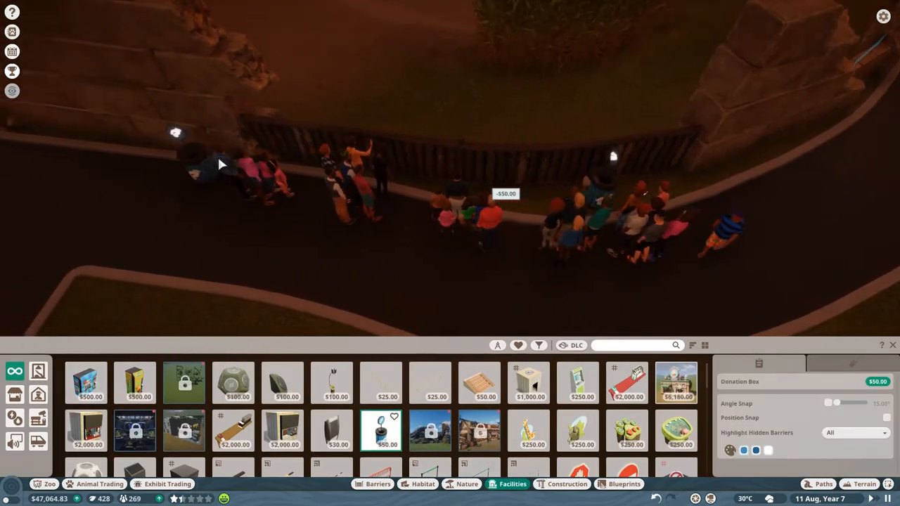
scroll("down", 3)
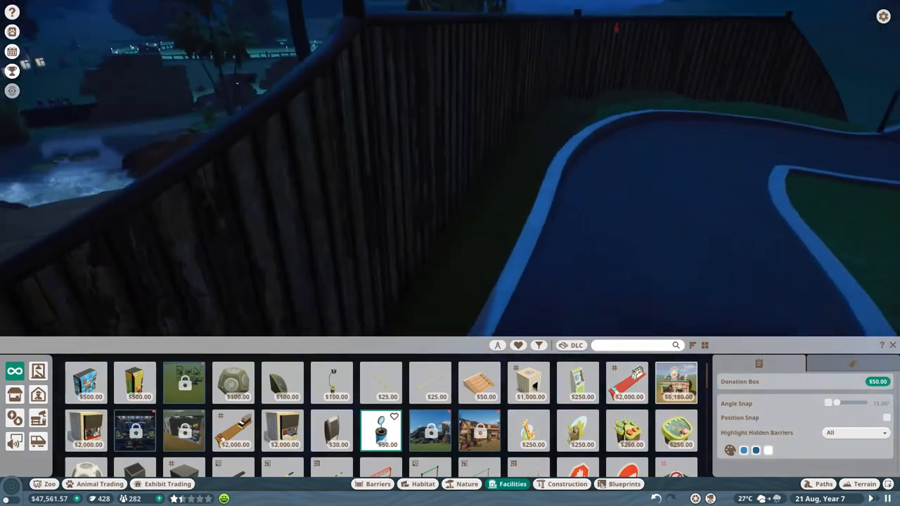
left_click(541, 200)
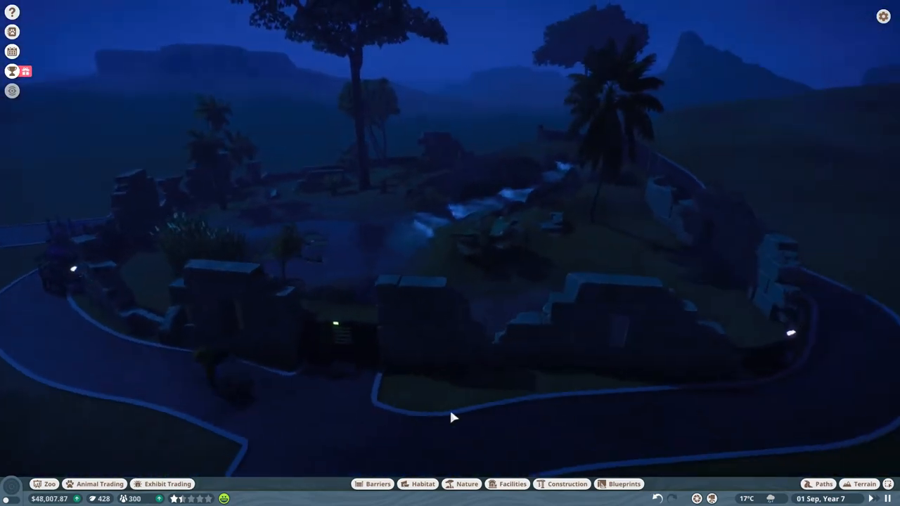
scroll("down", 3)
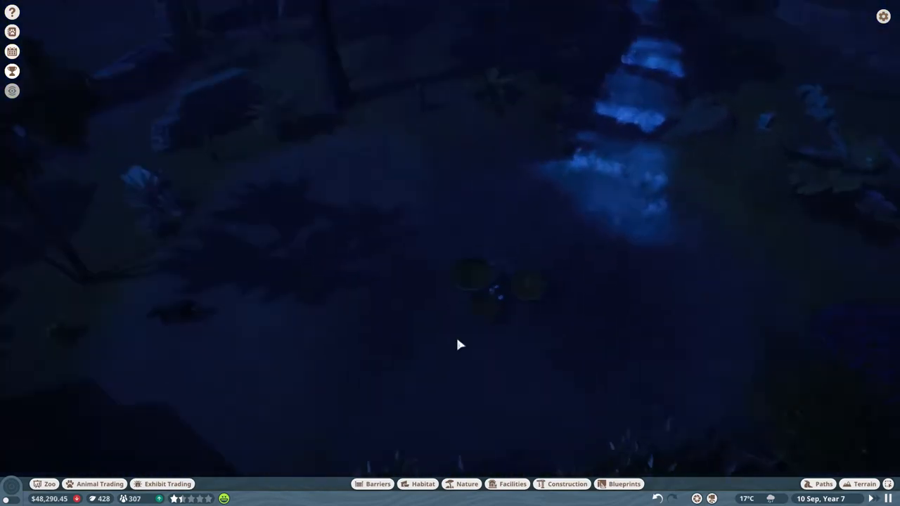
left_click(100, 483)
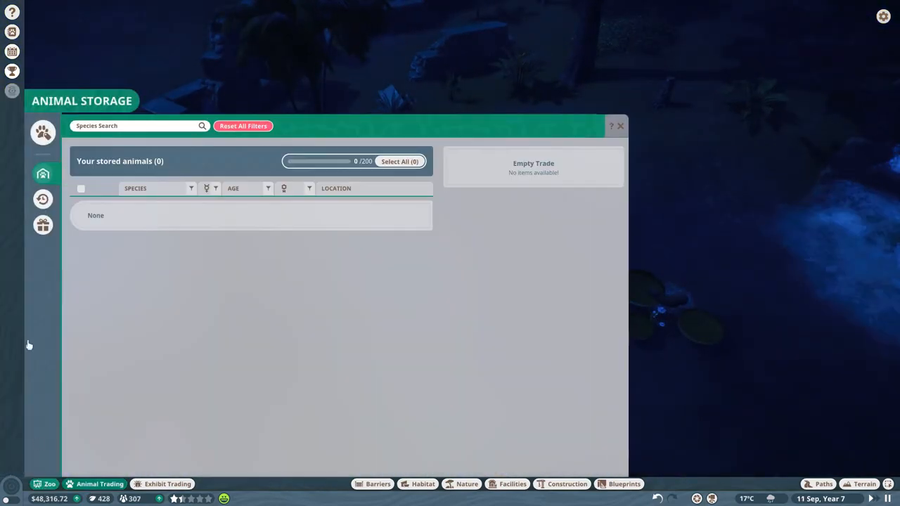
left_click(42, 250)
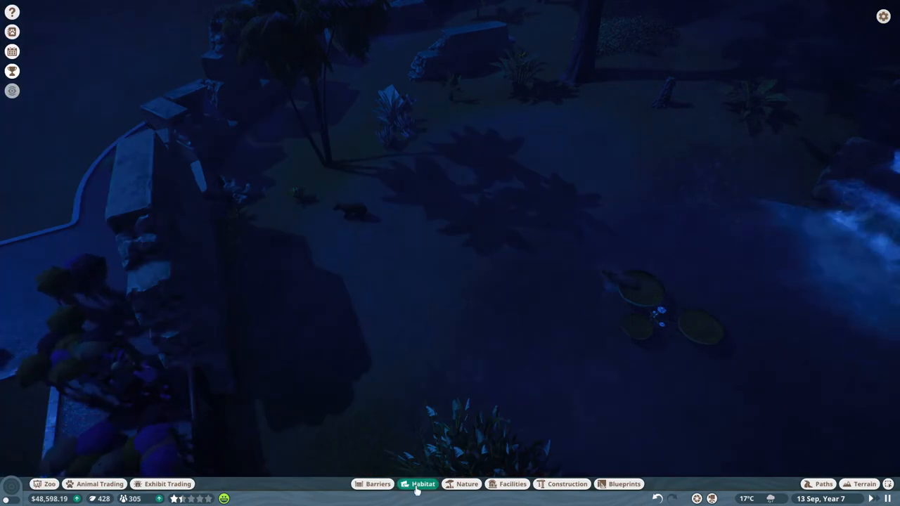
Filter the Habitat catalogue by searching 'capybara'
left_click(424, 484)
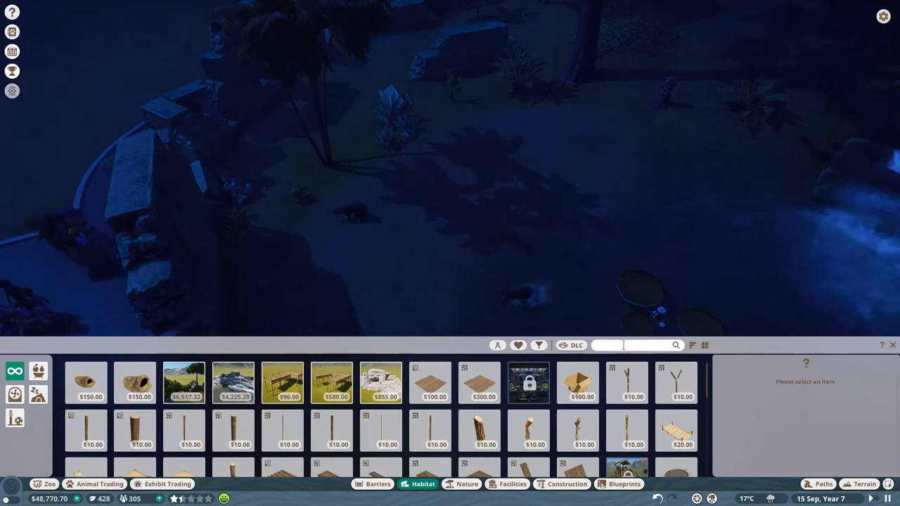
type("capybara")
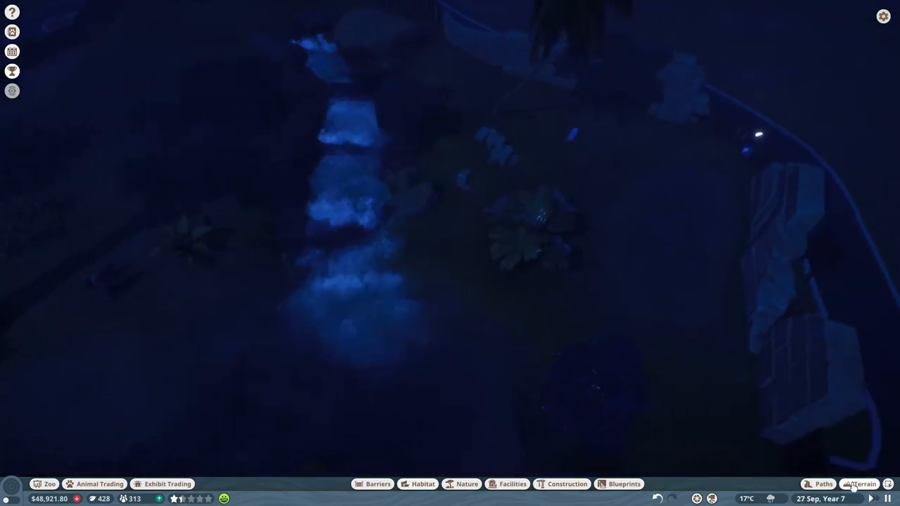
Use the terrain Add Water tool to place water on the capybara habitat ground
left_click(864, 484)
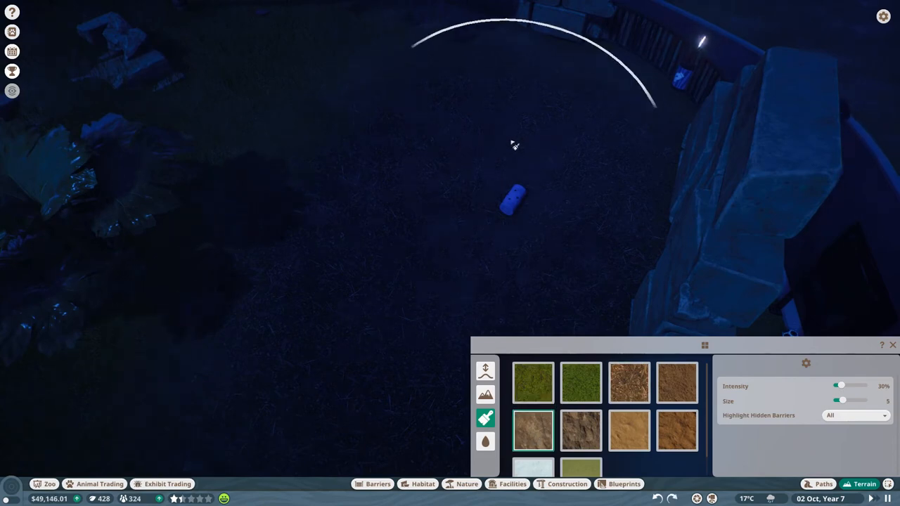
left_click(486, 441)
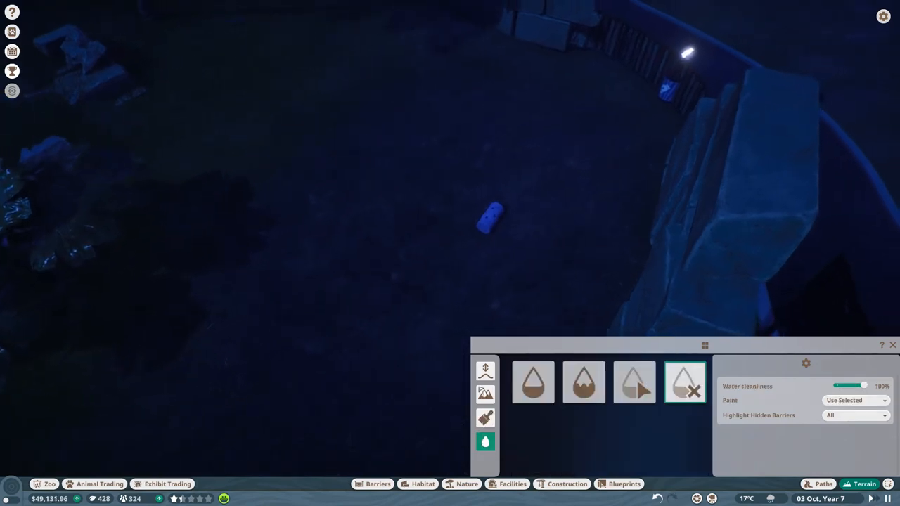
left_click(533, 382)
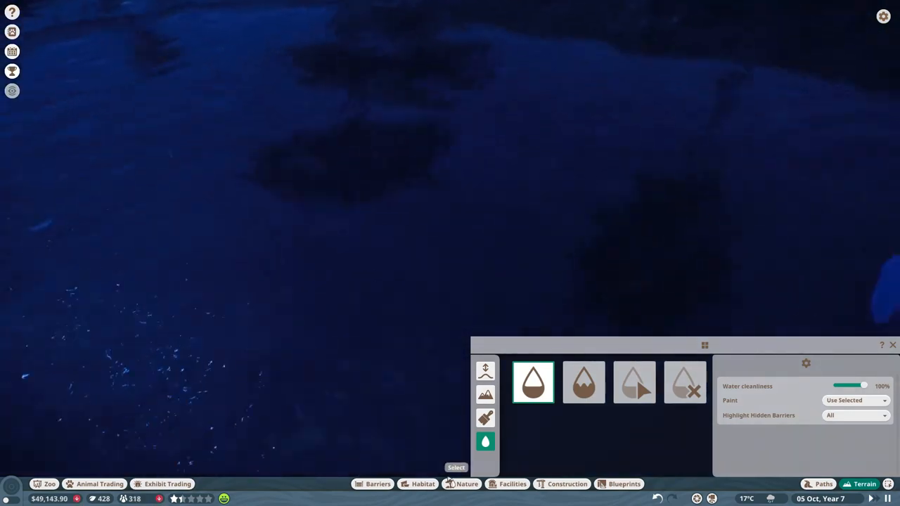
left_click(422, 483)
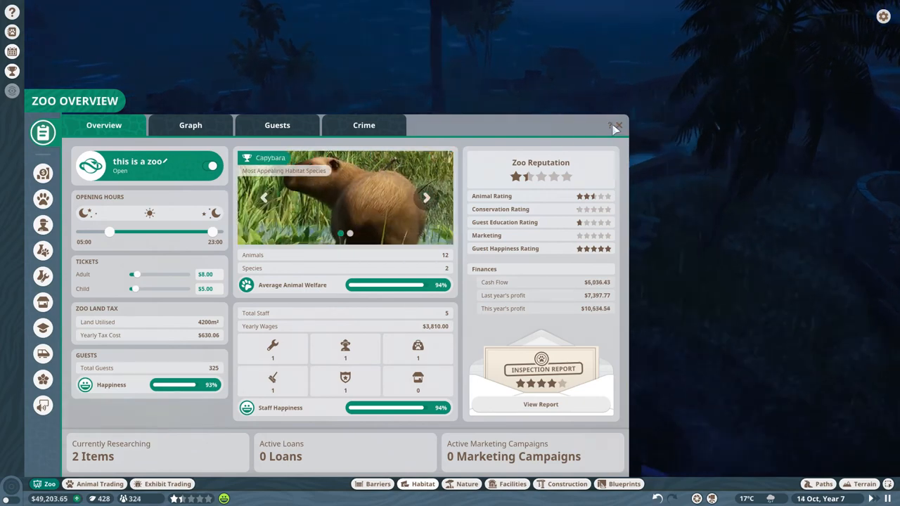
Close the Zoo Overview panel to return to the night-time park view
left_click(615, 125)
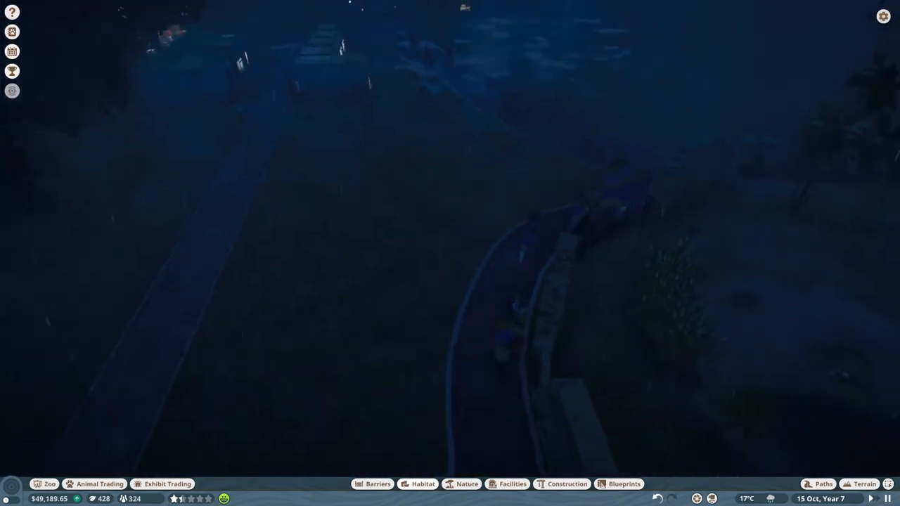